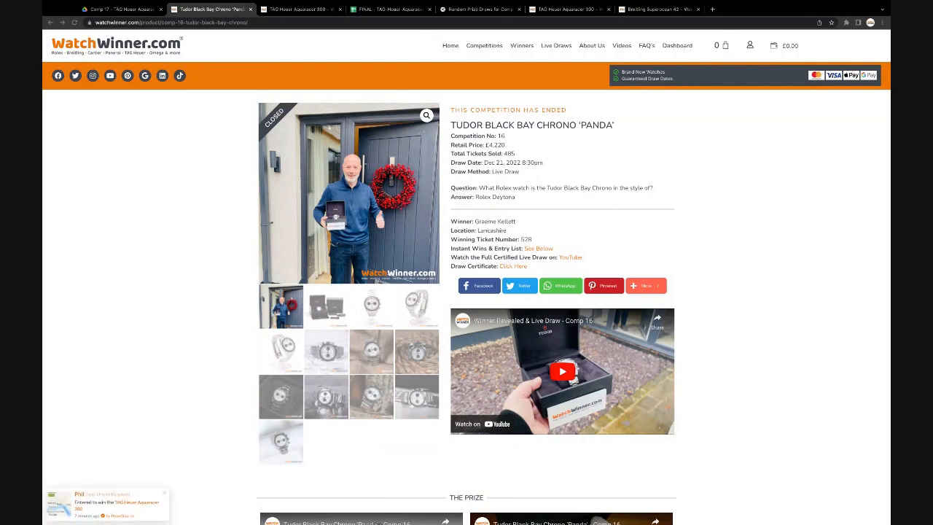
pyautogui.moveTo(765, 239)
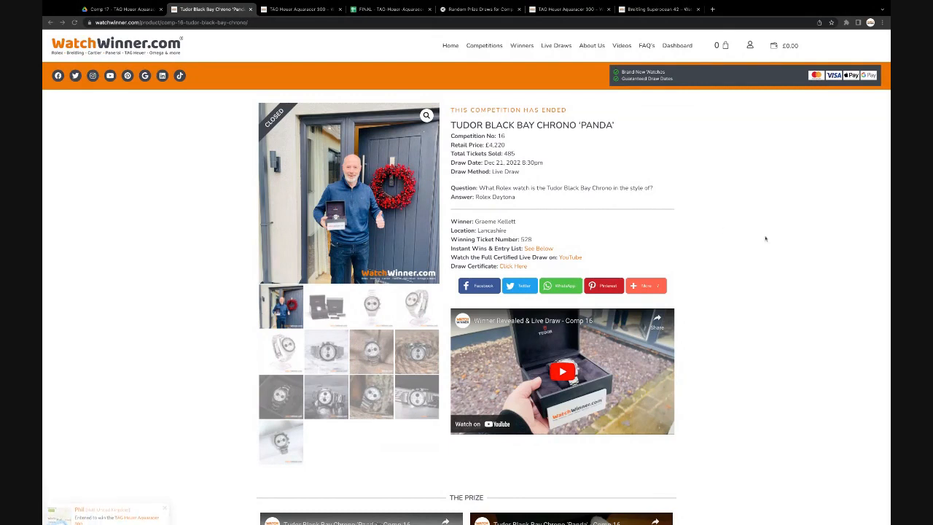
pyautogui.moveTo(754, 179)
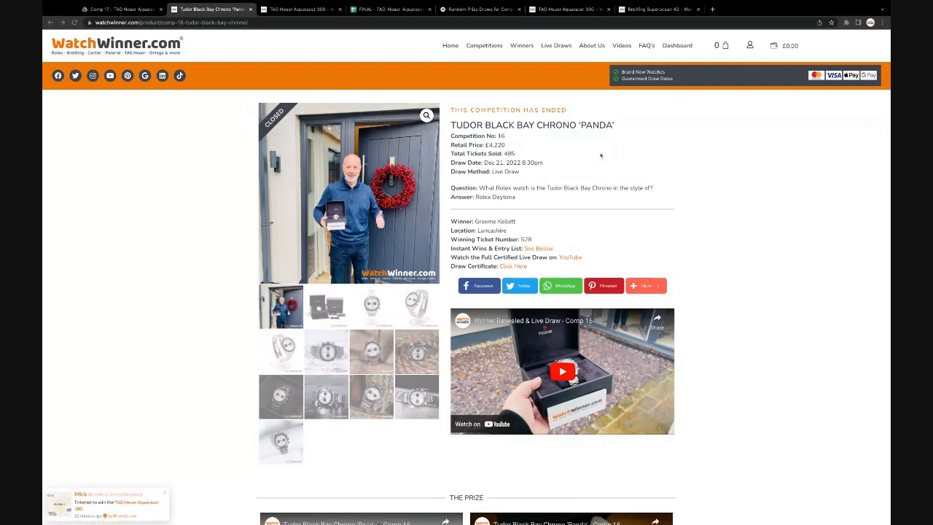
pyautogui.moveTo(665, 154)
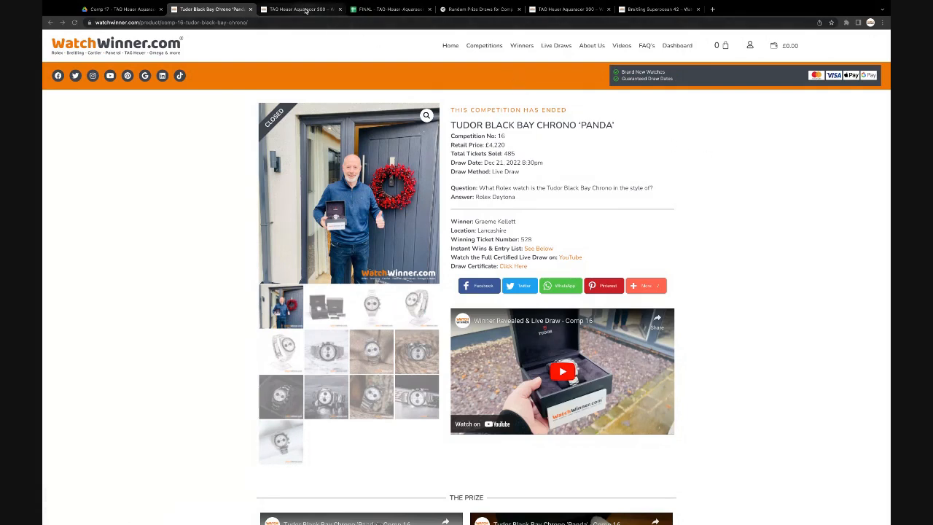
# - Switch to the TAG Heuer Aquaracer 300 page, then to its ticket spreadsheet
pyautogui.click(299, 9)
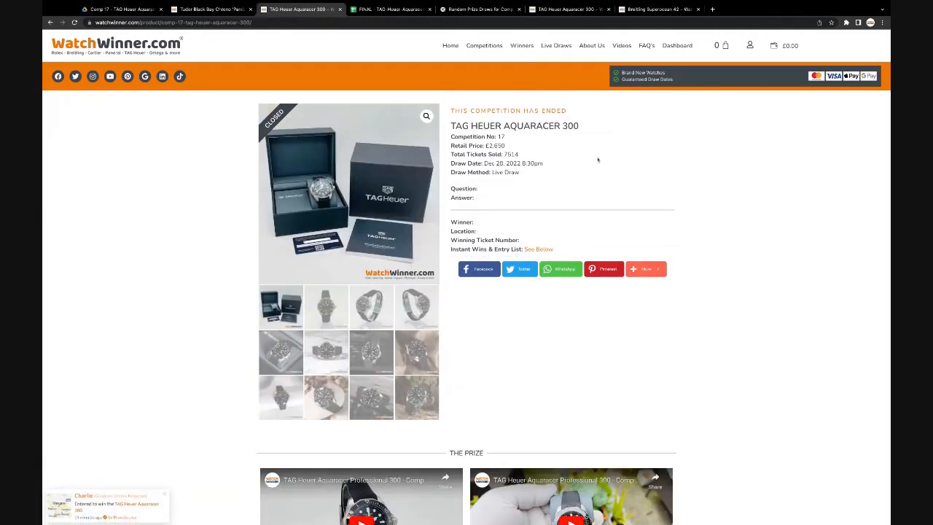
pyautogui.moveTo(644, 145)
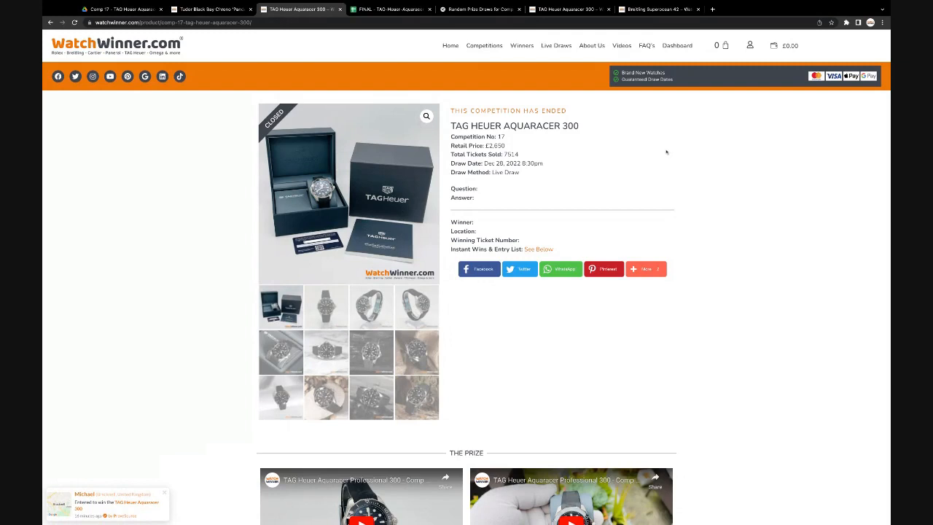
pyautogui.moveTo(704, 137)
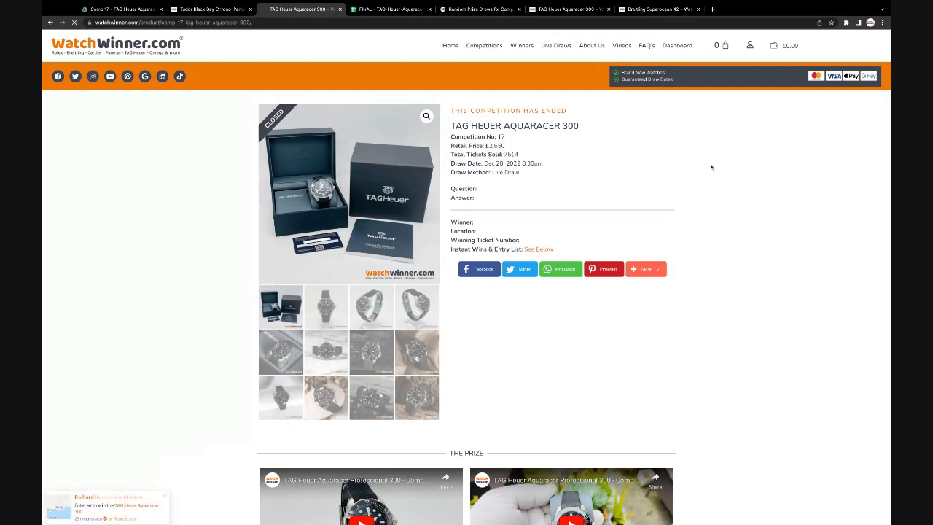
pyautogui.moveTo(757, 169)
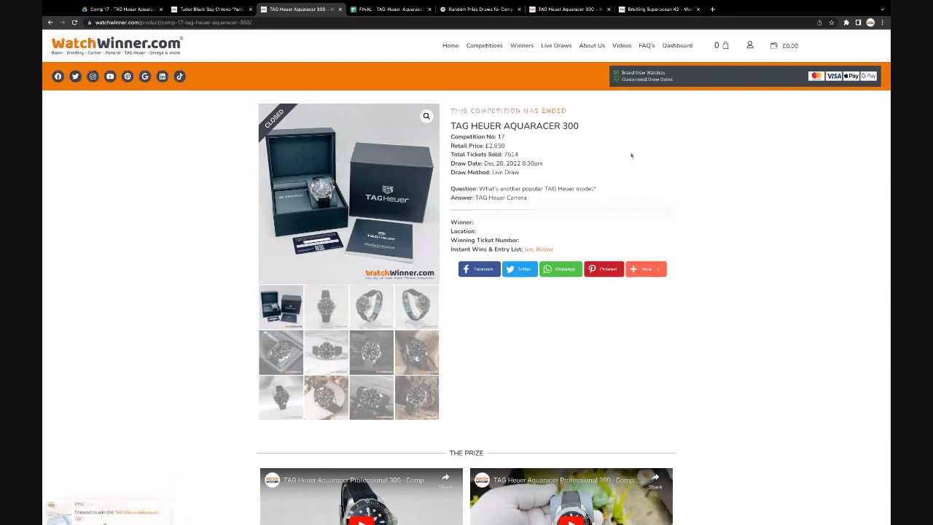
pyautogui.click(390, 9)
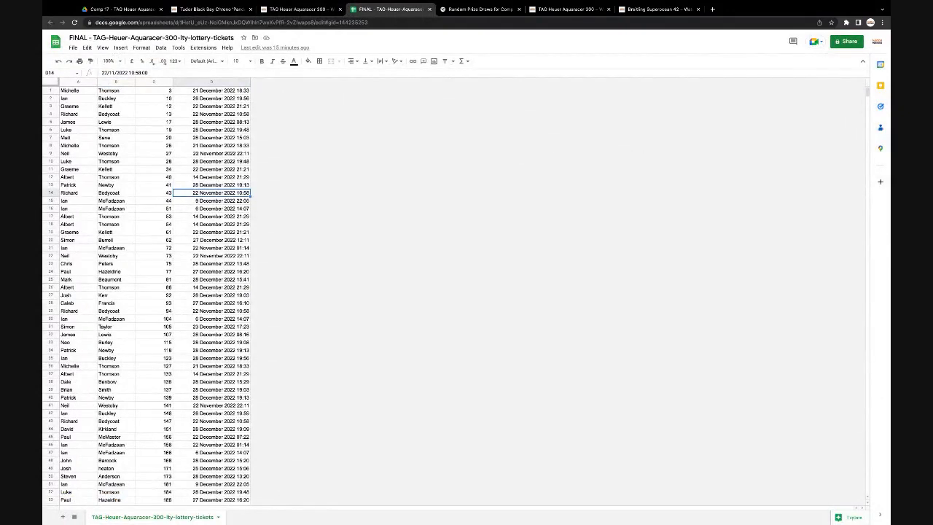
pyautogui.moveTo(785, 134)
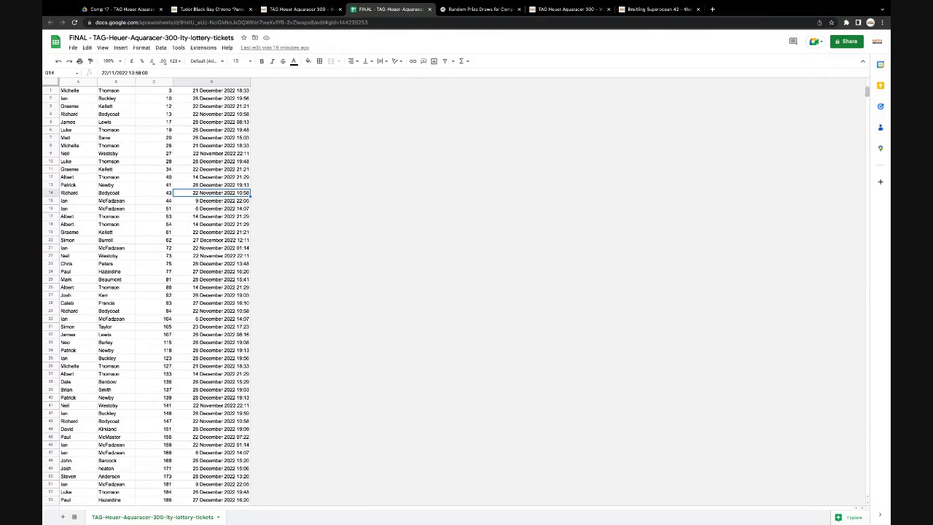
# - Scroll the Aquaracer 300 ticket list down to its final rows
pyautogui.scroll(-3)
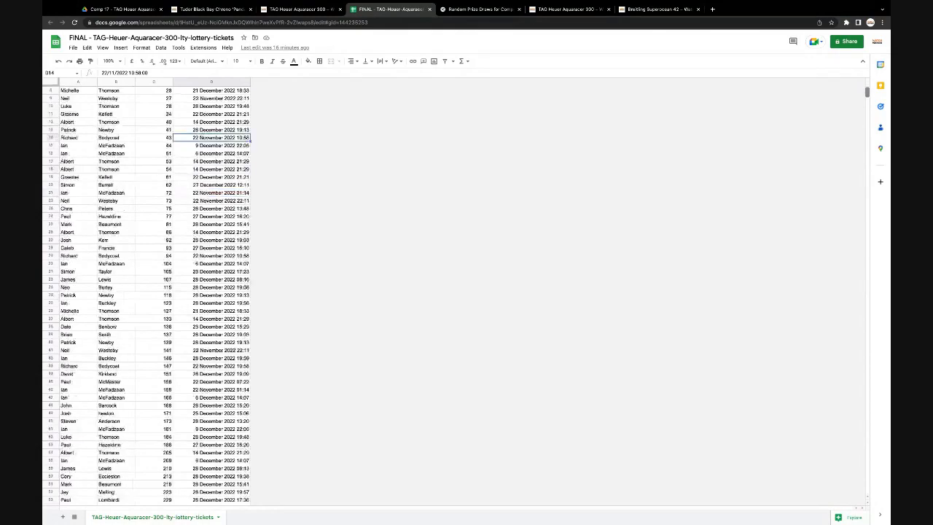
pyautogui.scroll(-3)
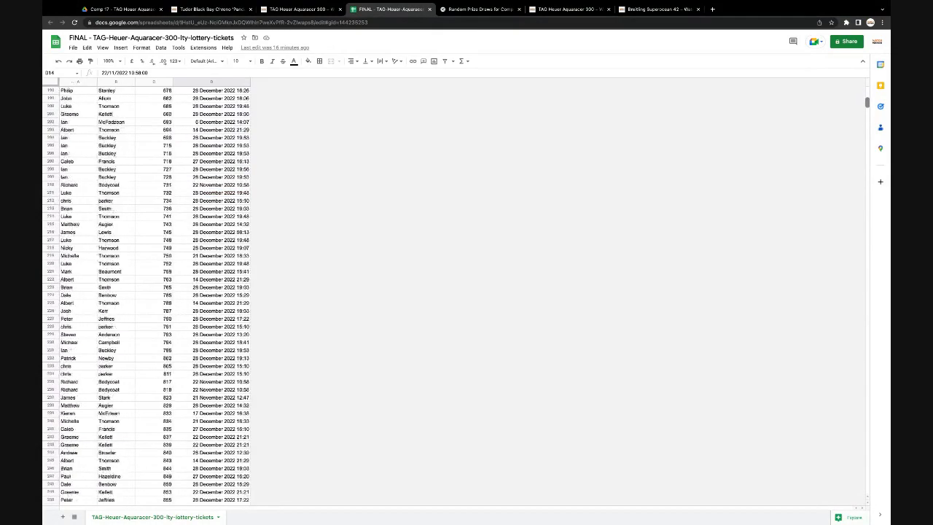
pyautogui.scroll(-3)
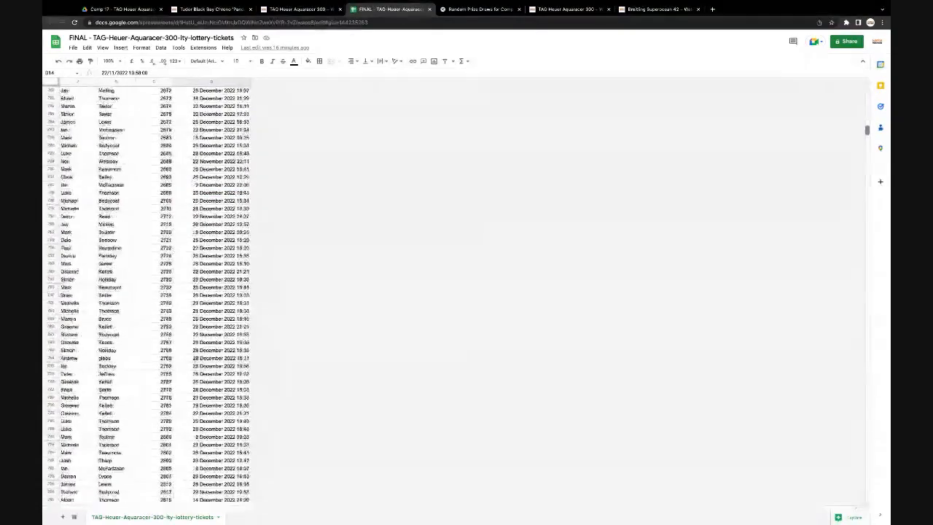
pyautogui.scroll(-3)
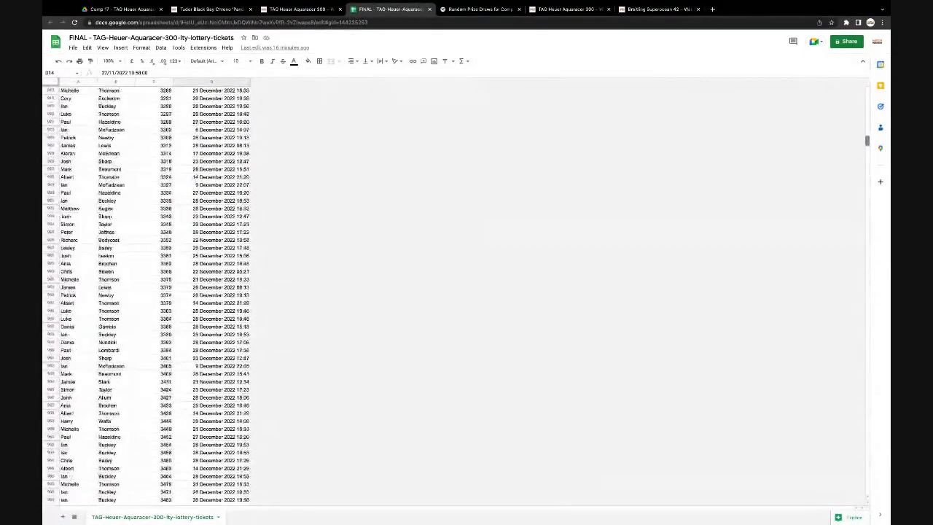
pyautogui.scroll(-3)
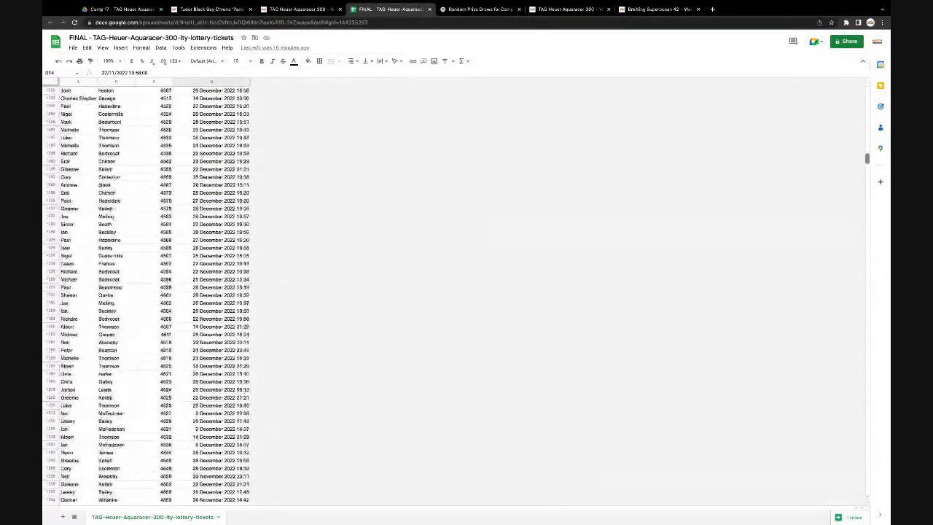
pyautogui.scroll(-3)
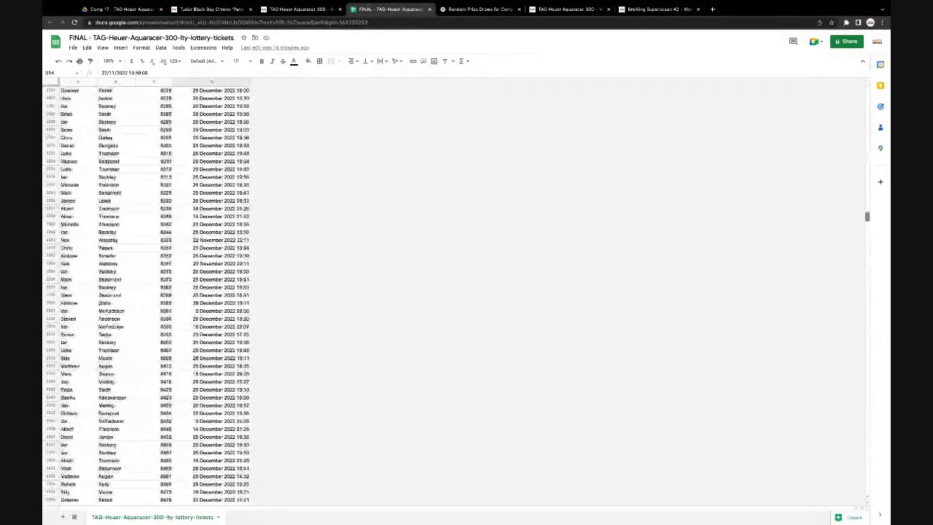
pyautogui.scroll(-3)
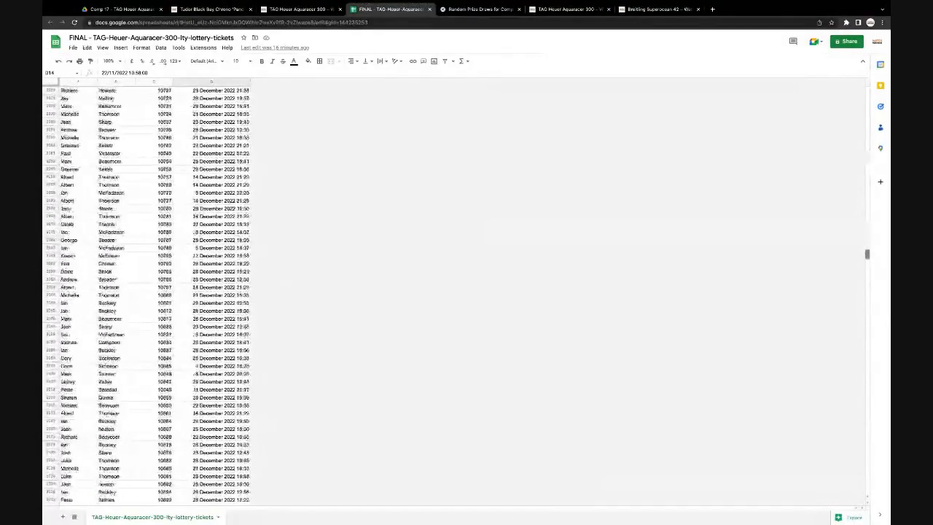
pyautogui.scroll(-3)
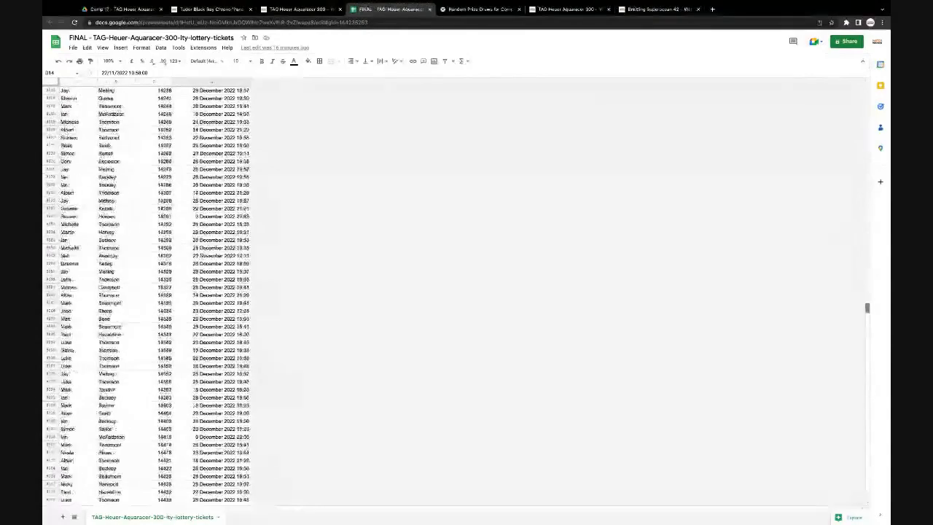
pyautogui.scroll(-3)
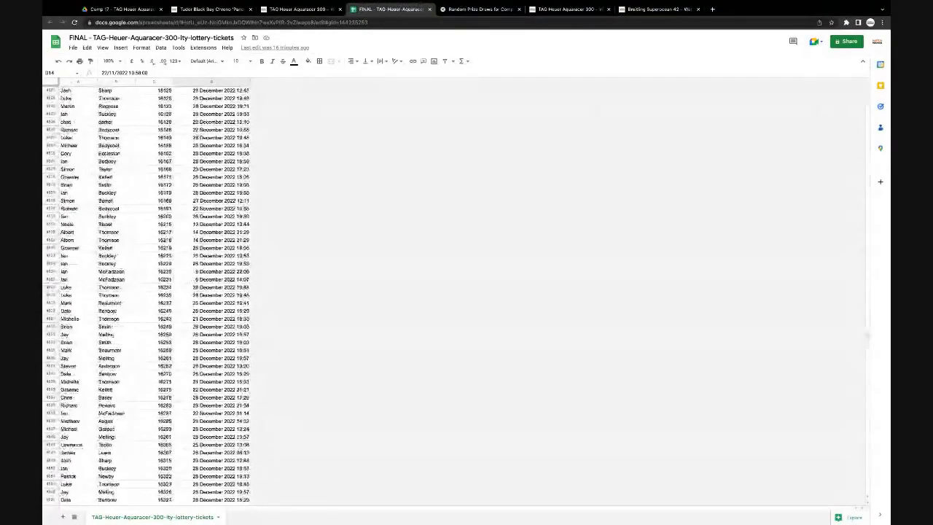
pyautogui.scroll(-3)
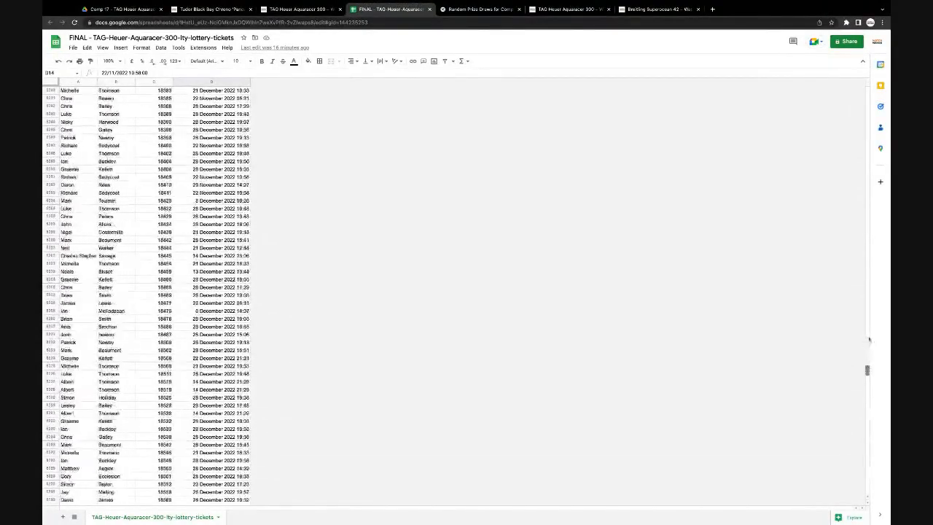
pyautogui.scroll(-3)
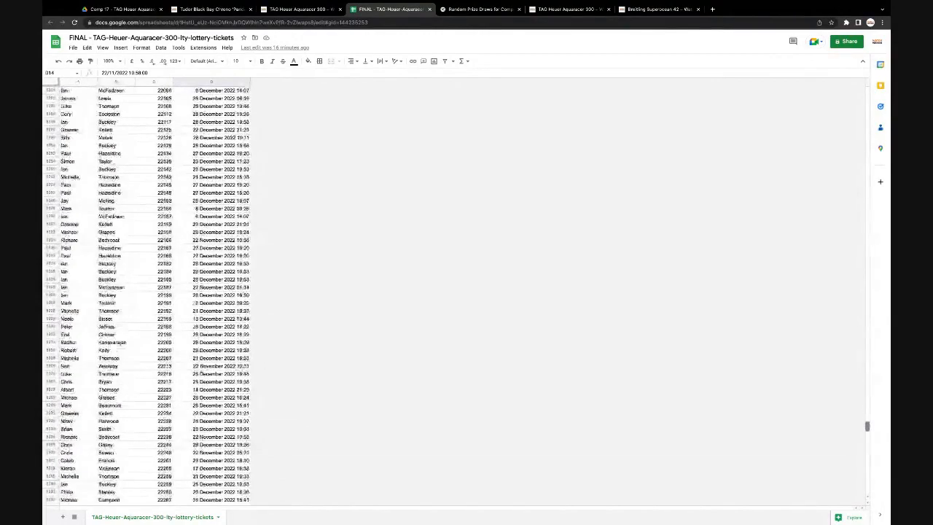
pyautogui.scroll(-3)
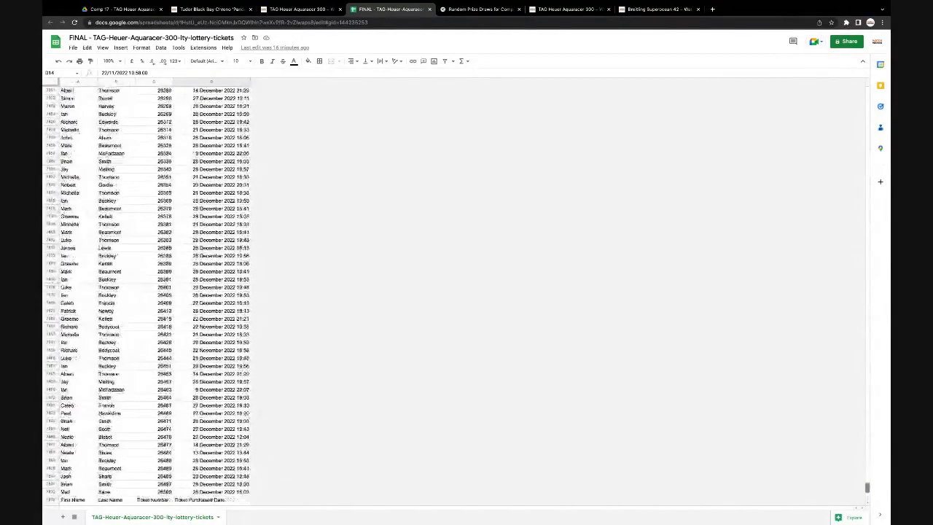
pyautogui.scroll(-3)
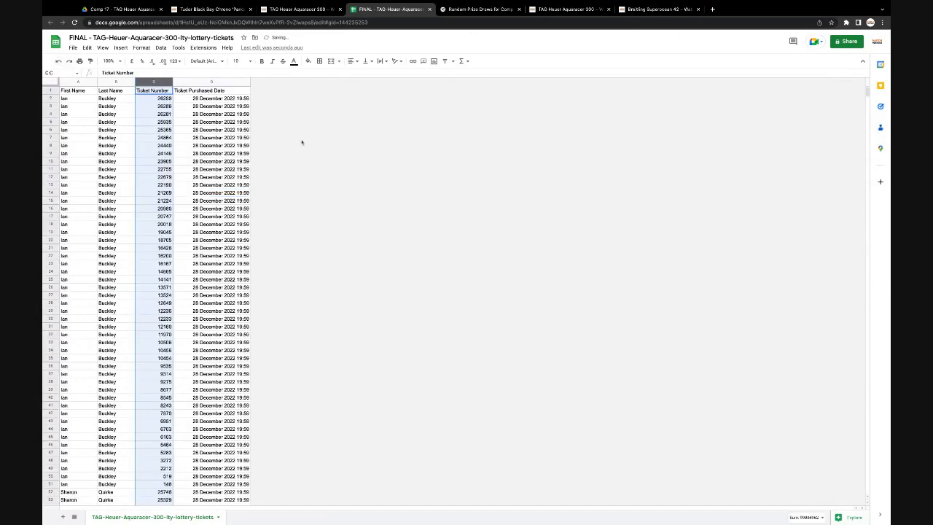
# - Export the Aquaracer 300 ticket sheet as a .csv file via File > Download
pyautogui.click(222, 122)
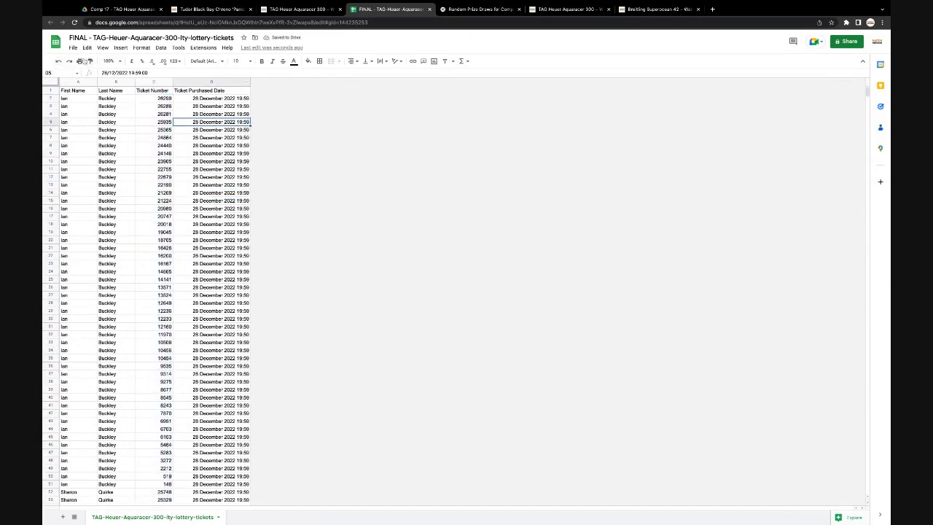
pyautogui.moveTo(80, 94)
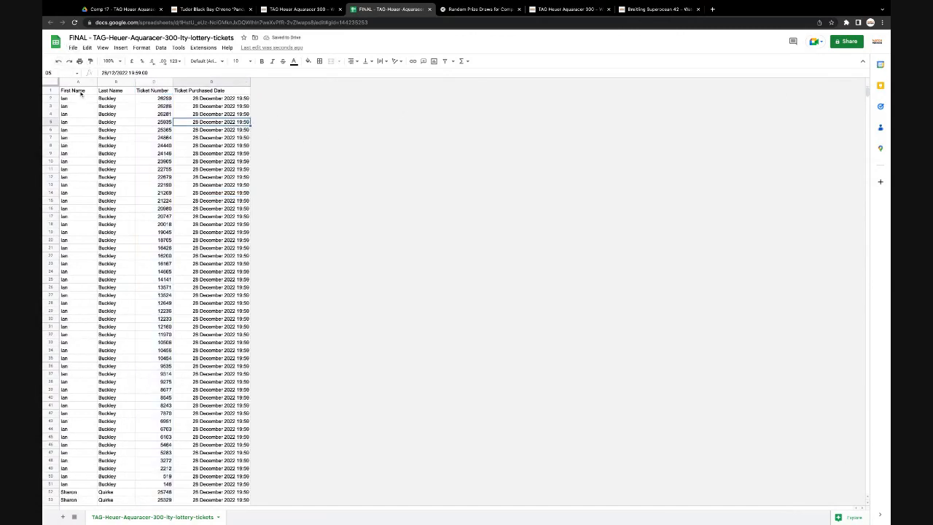
pyautogui.click(73, 47)
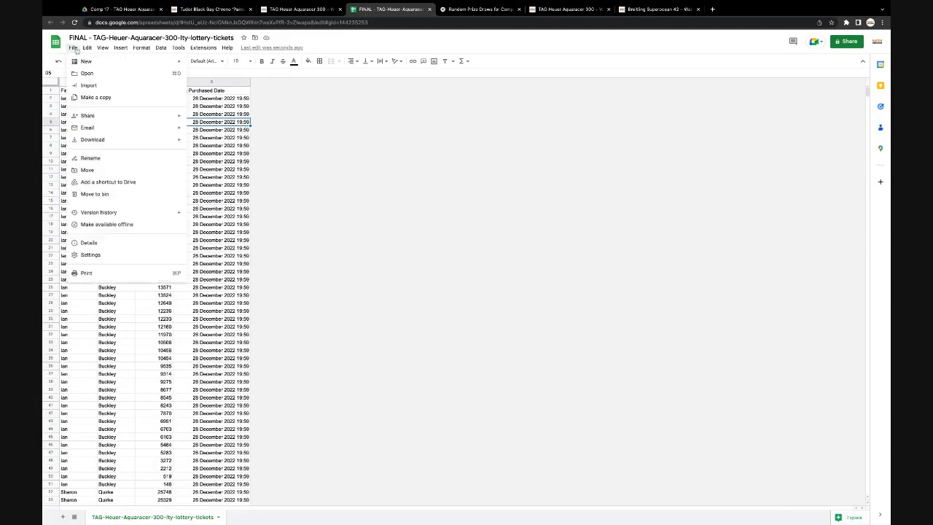
pyautogui.click(92, 139)
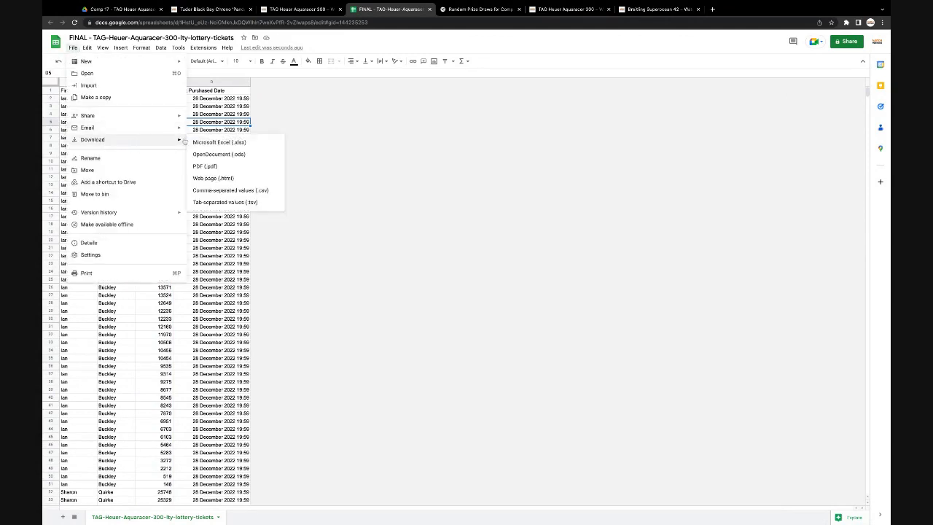
pyautogui.moveTo(231, 190)
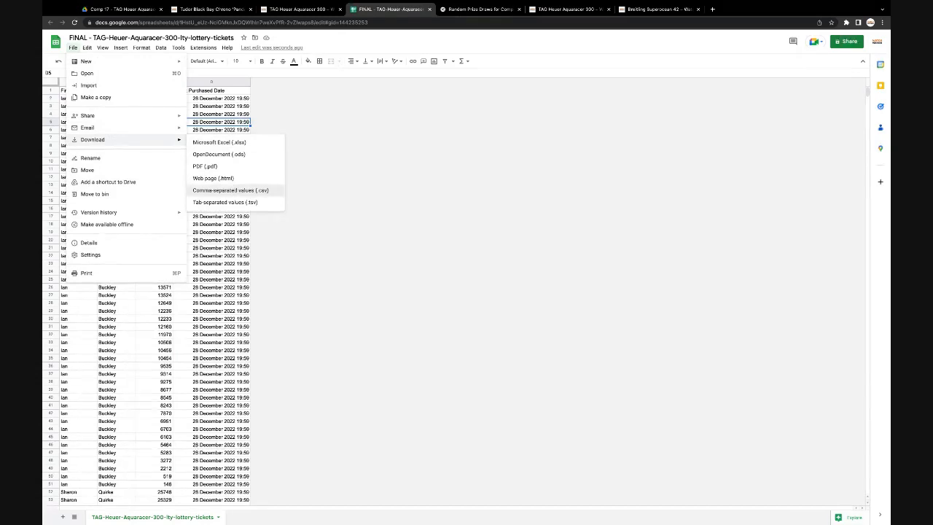
pyautogui.click(230, 190)
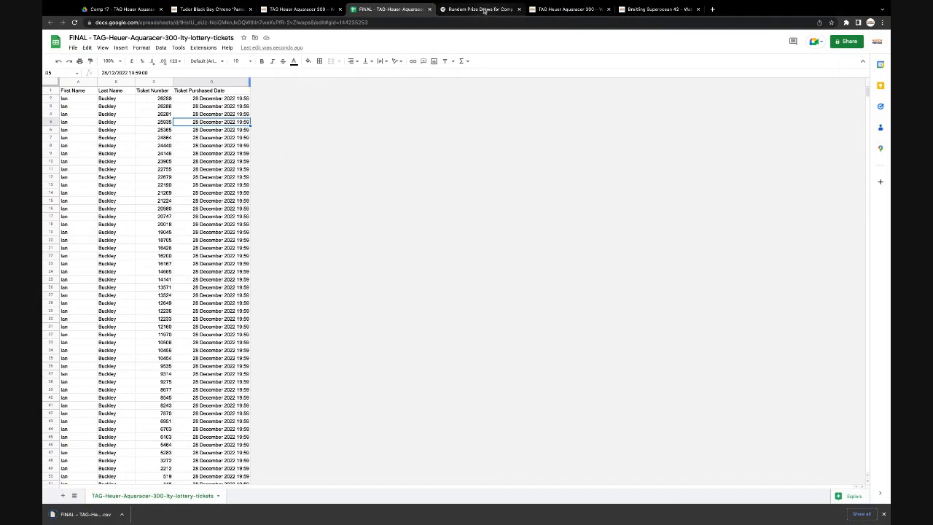
# - Create the Competition 17 Watch Winner draw and upload the ticket entries file
pyautogui.click(479, 9)
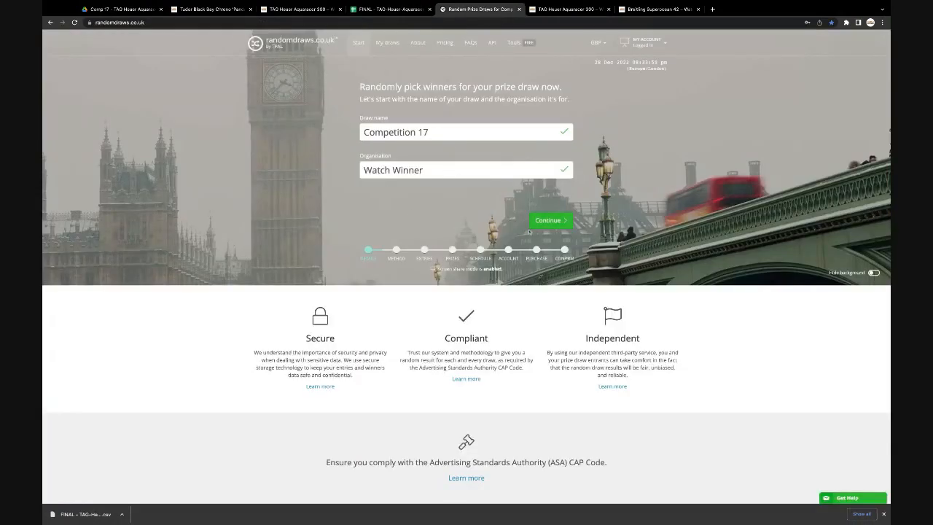
pyautogui.click(551, 220)
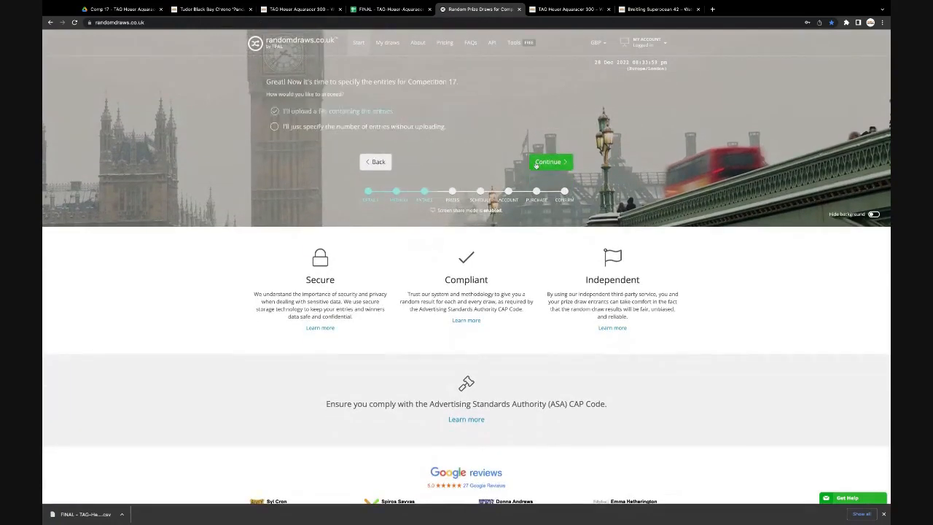
pyautogui.click(551, 161)
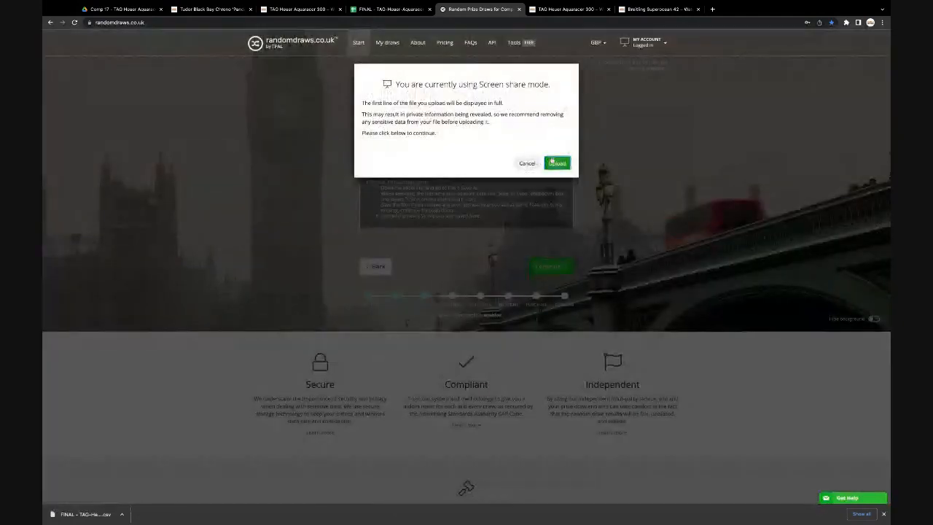
pyautogui.click(557, 163)
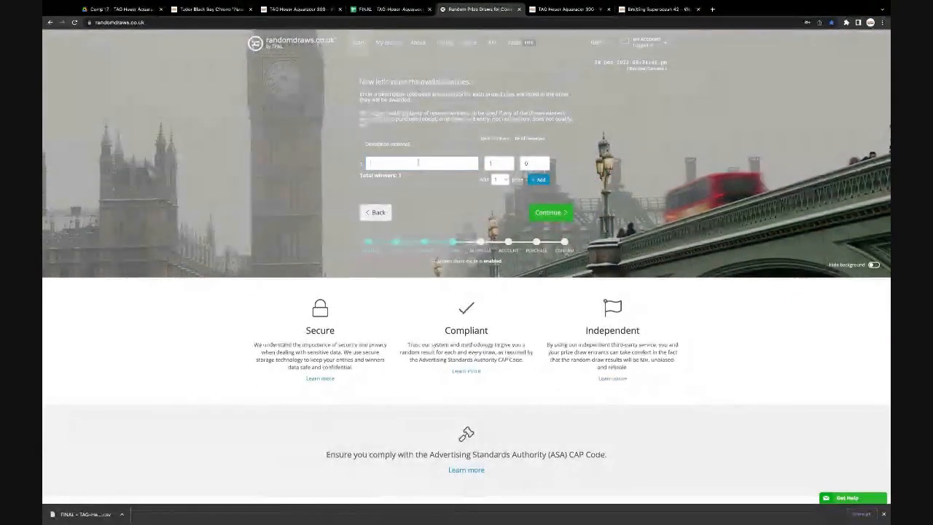
# - Describe the prize as 'Tag Heuer Aquaracer 300' with 1 winner and 0 reserves
pyautogui.write('Tag Heuer')
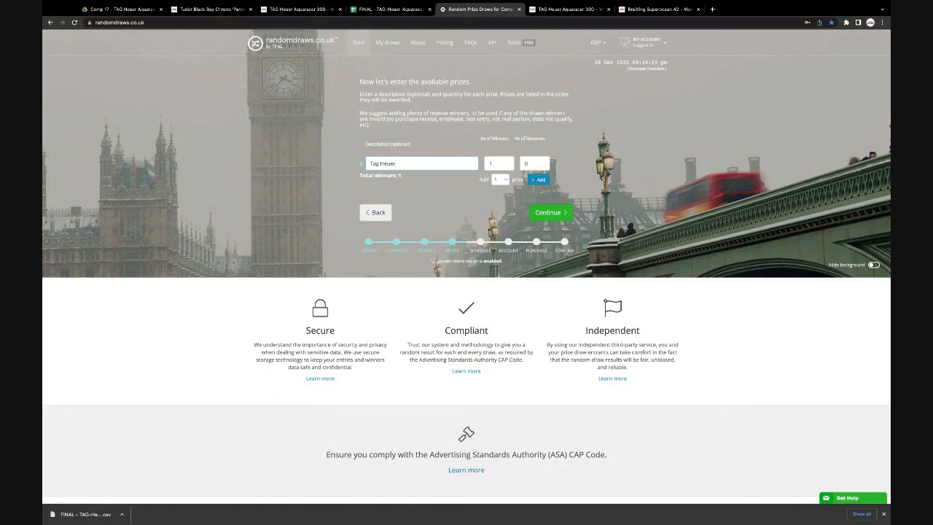
pyautogui.write('Aquaracer')
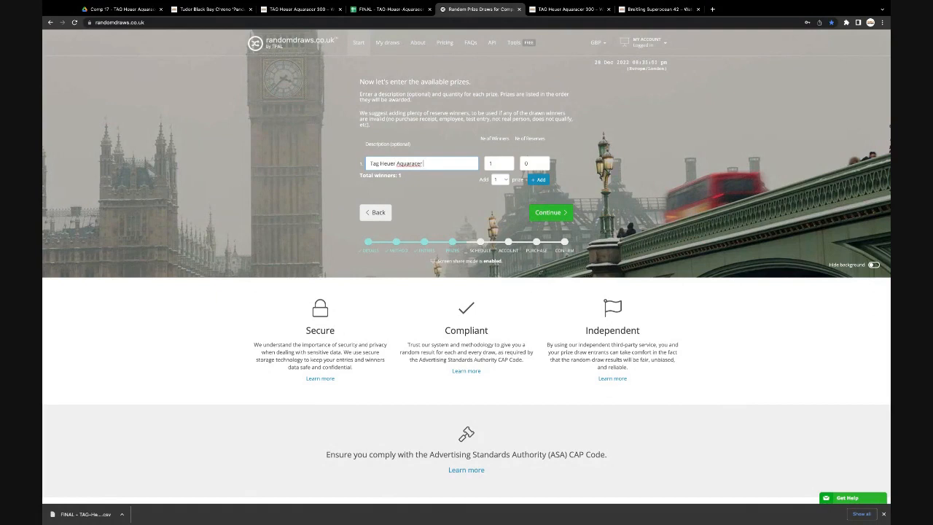
pyautogui.write('300')
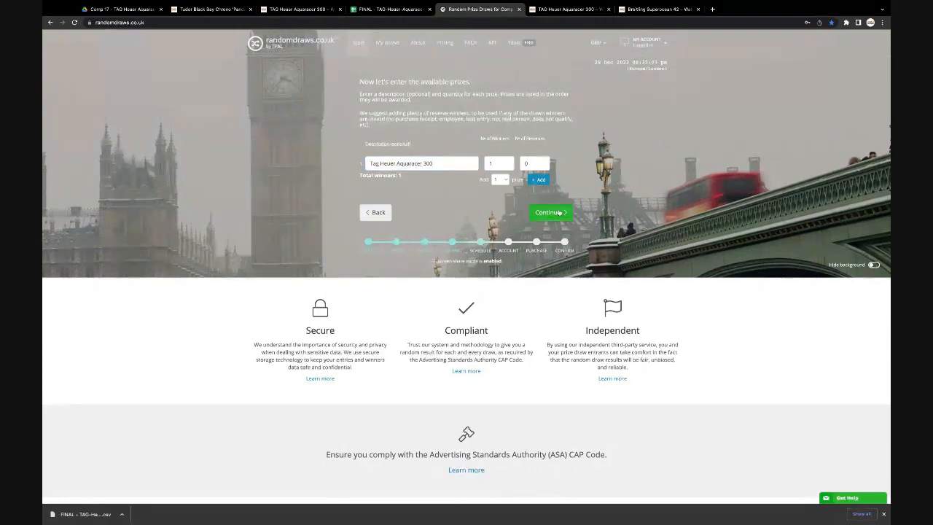
# - Confirm the prize, immediate draw time and draw-credit payment to reach the summary
pyautogui.click(550, 212)
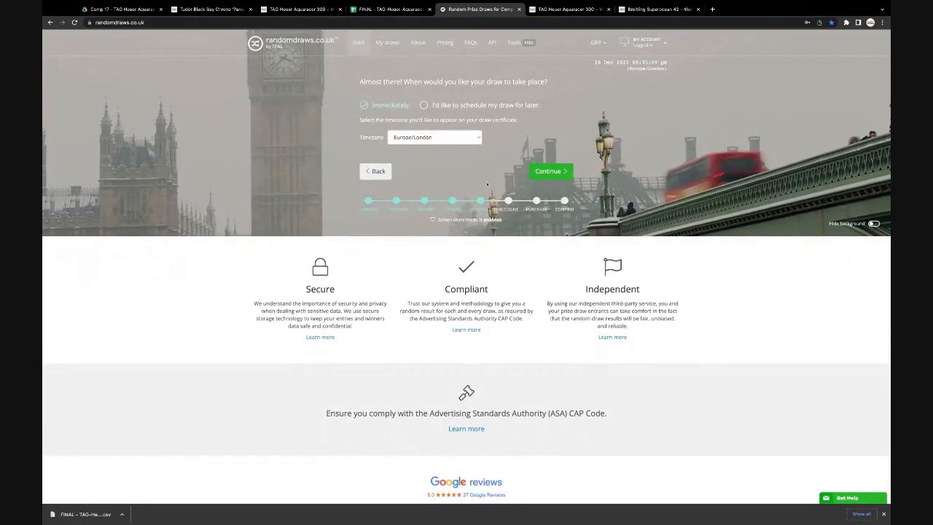
pyautogui.click(550, 170)
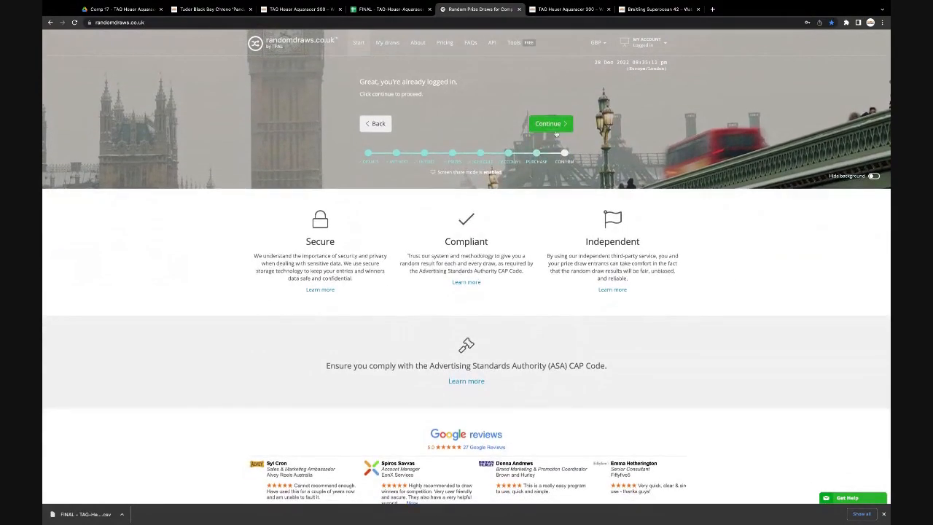
pyautogui.click(551, 123)
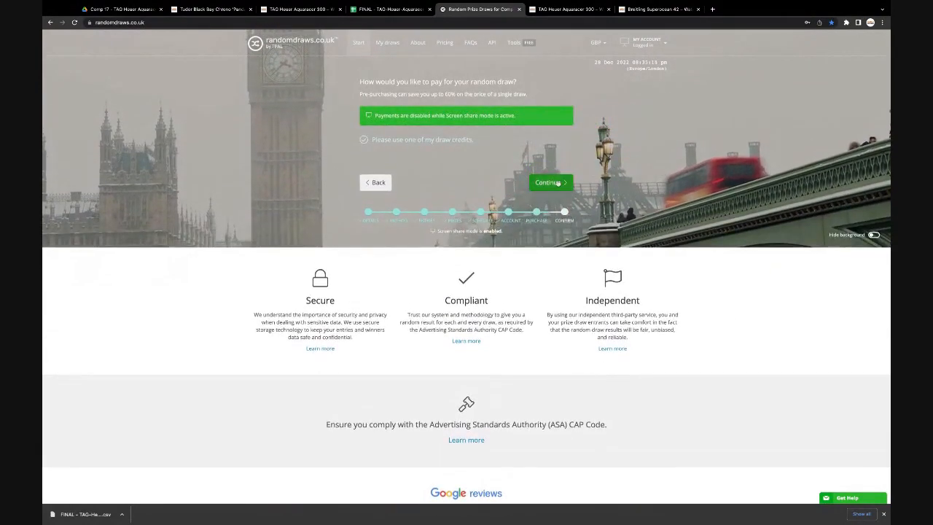
pyautogui.click(551, 183)
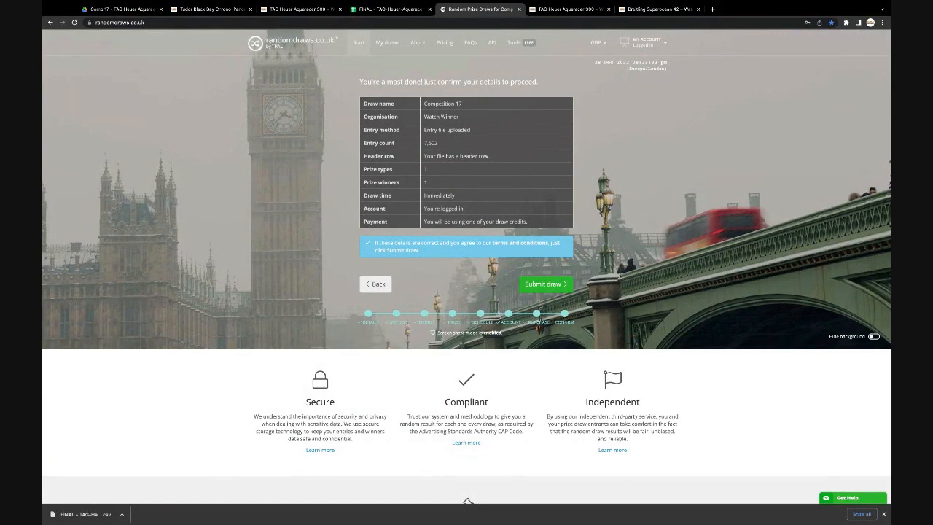
pyautogui.moveTo(630, 250)
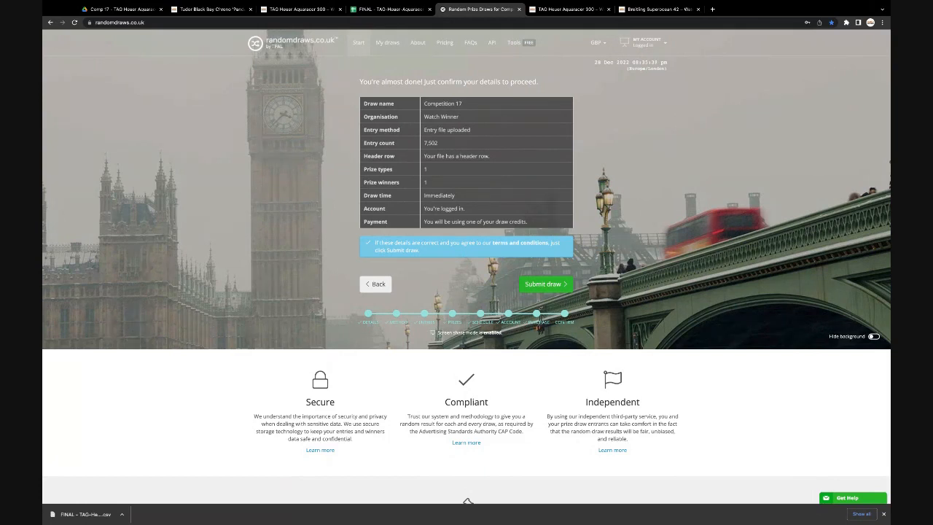
pyautogui.moveTo(545, 281)
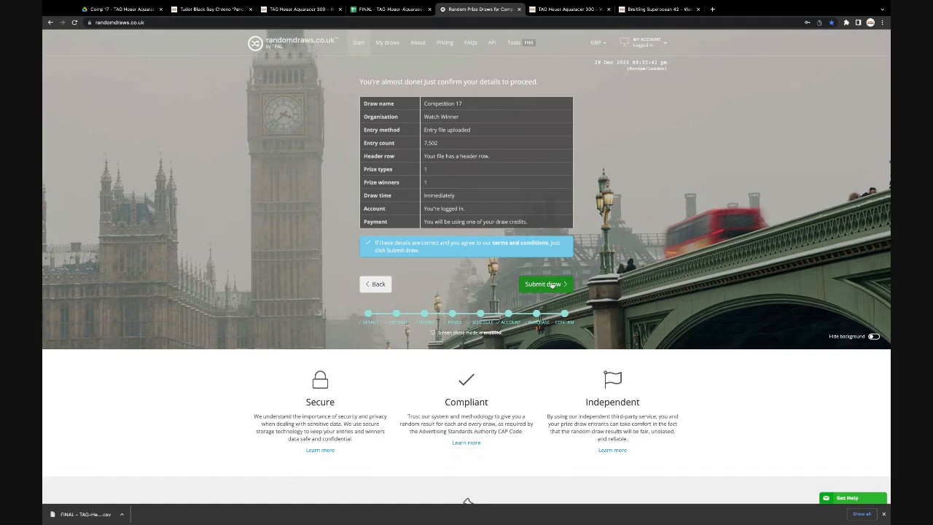
# - Submit the Competition 17 draw from the confirmation page
pyautogui.click(545, 283)
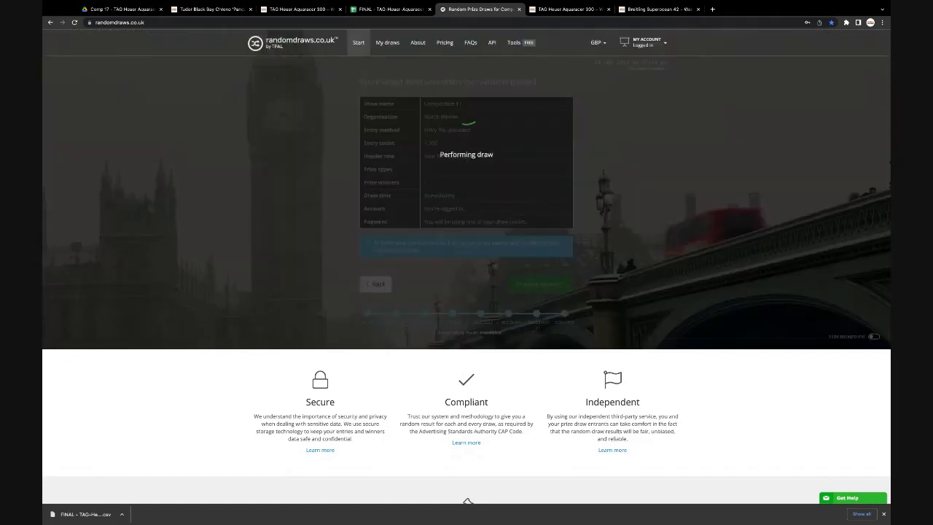
pyautogui.moveTo(662, 151)
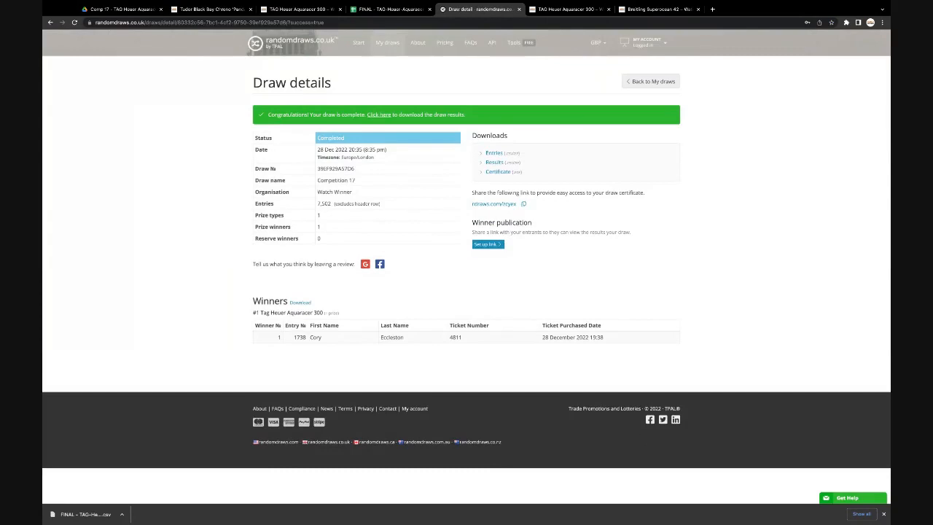
pyautogui.moveTo(697, 252)
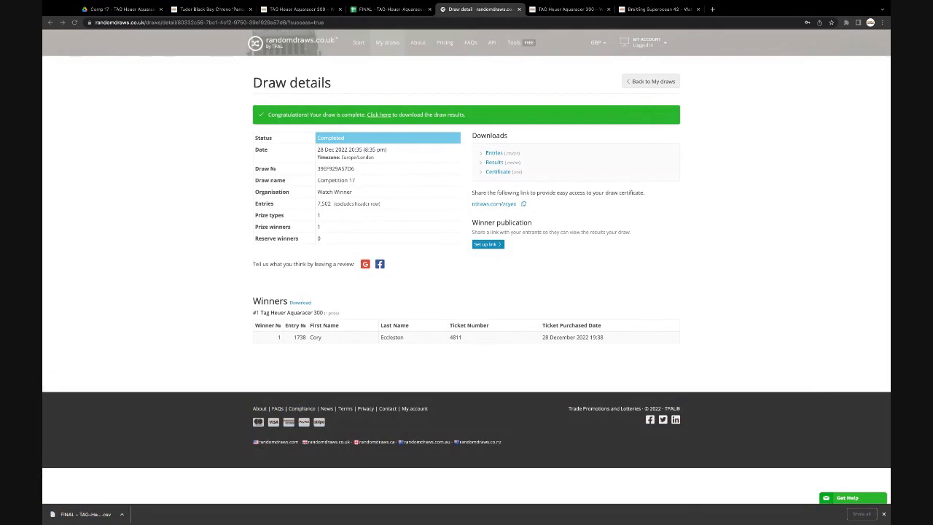
pyautogui.moveTo(465, 342)
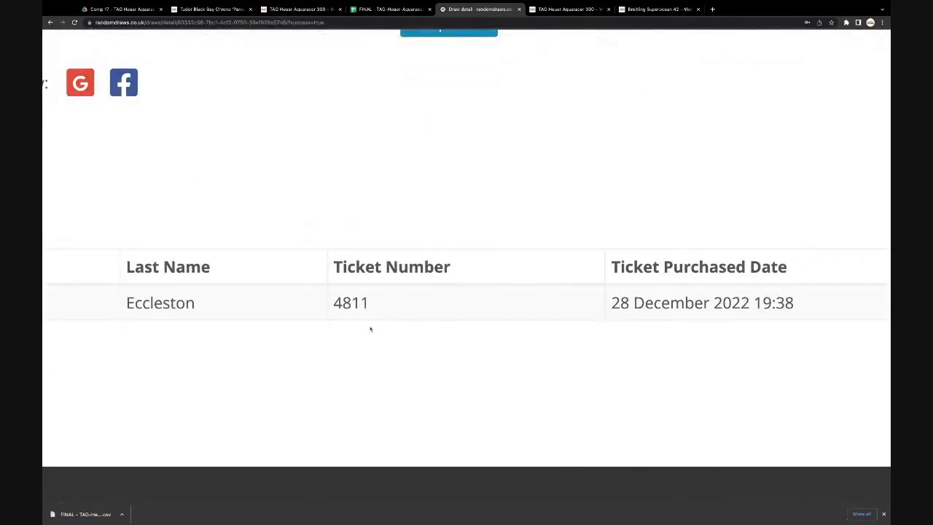
pyautogui.scroll(3)
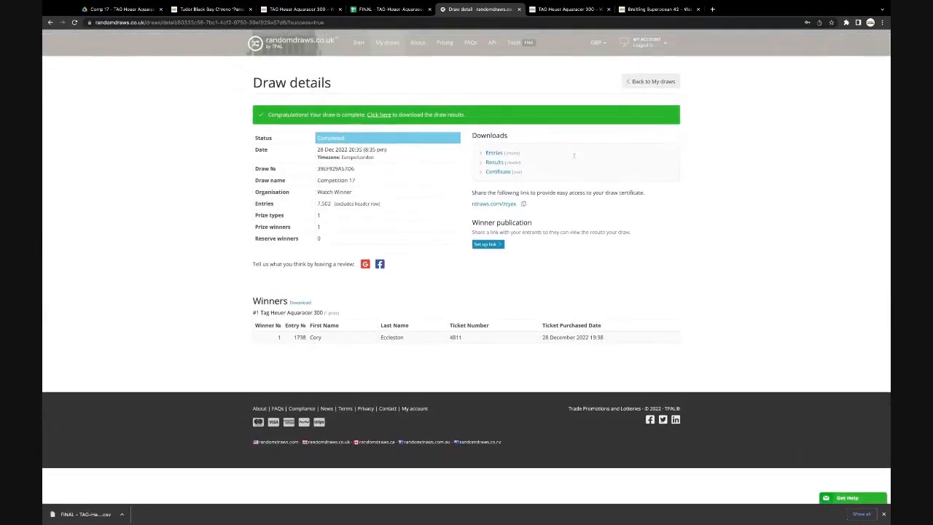
pyautogui.click(565, 9)
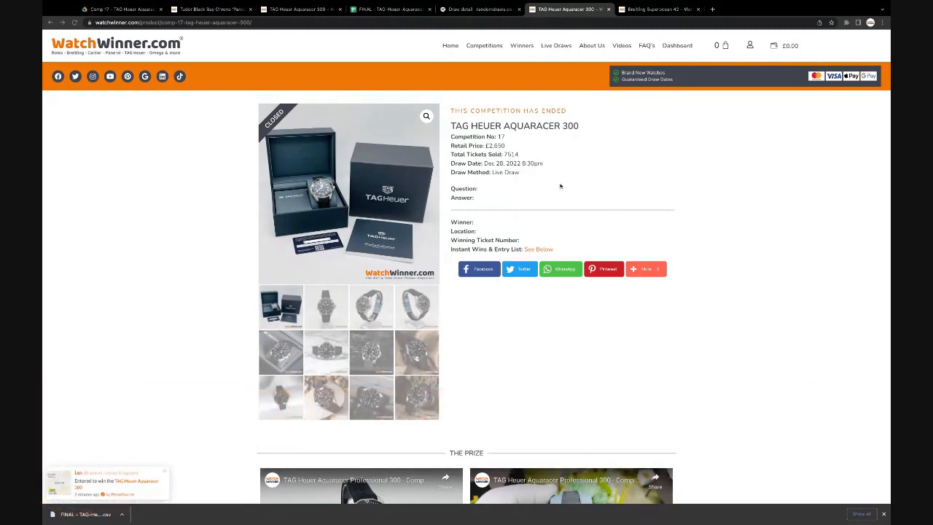
pyautogui.moveTo(512, 289)
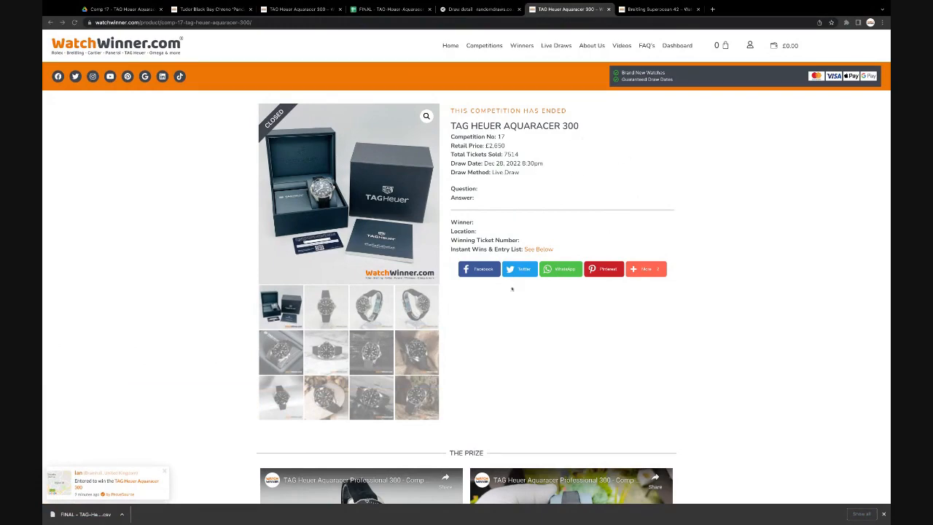
# - Search the Aquaracer 300 Entry List for ticket 4811
pyautogui.scroll(-3)
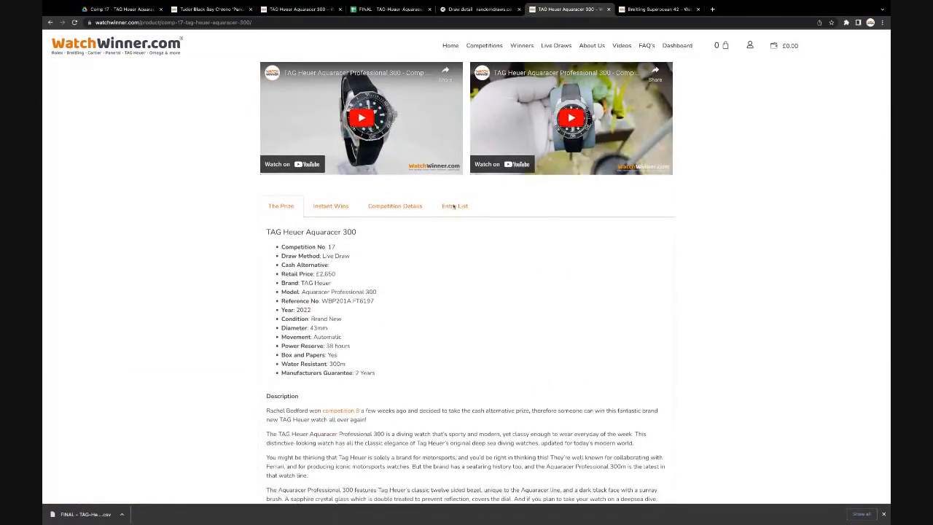
pyautogui.click(454, 206)
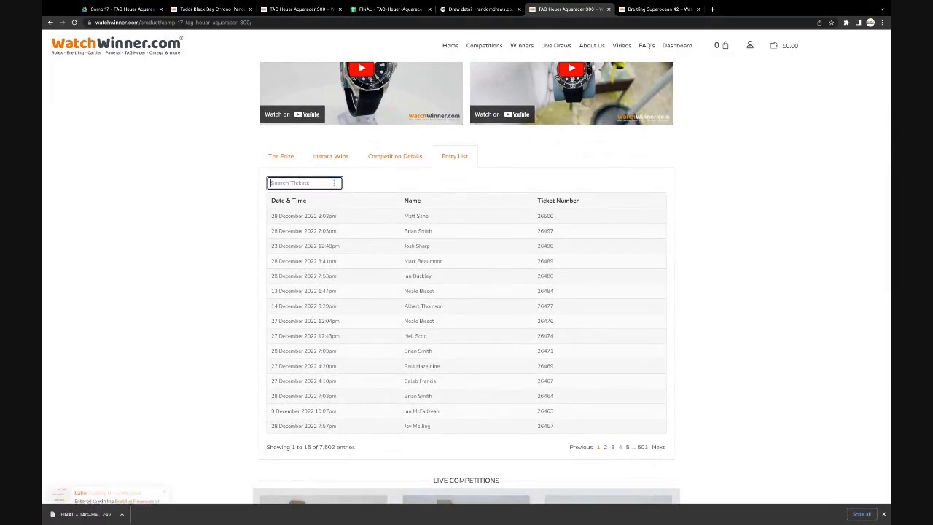
pyautogui.write('4811')
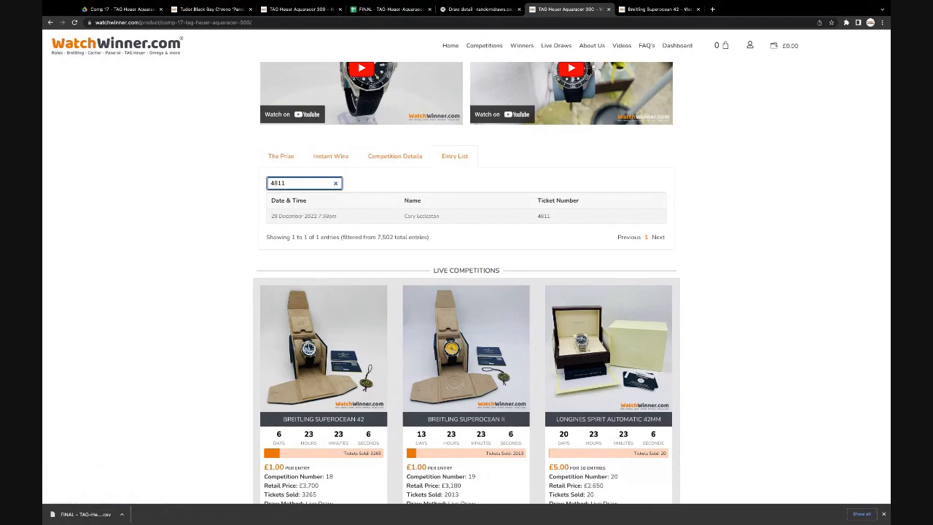
pyautogui.scroll(3)
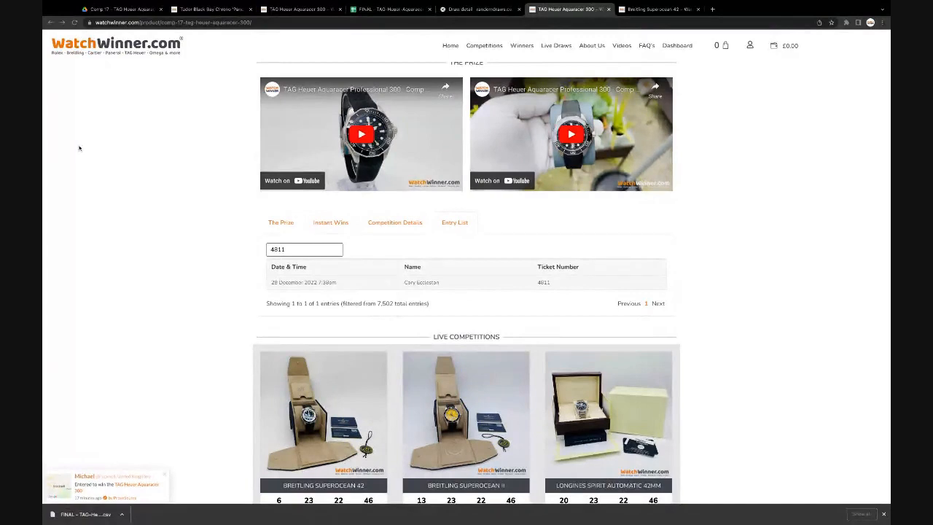
pyautogui.click(305, 249)
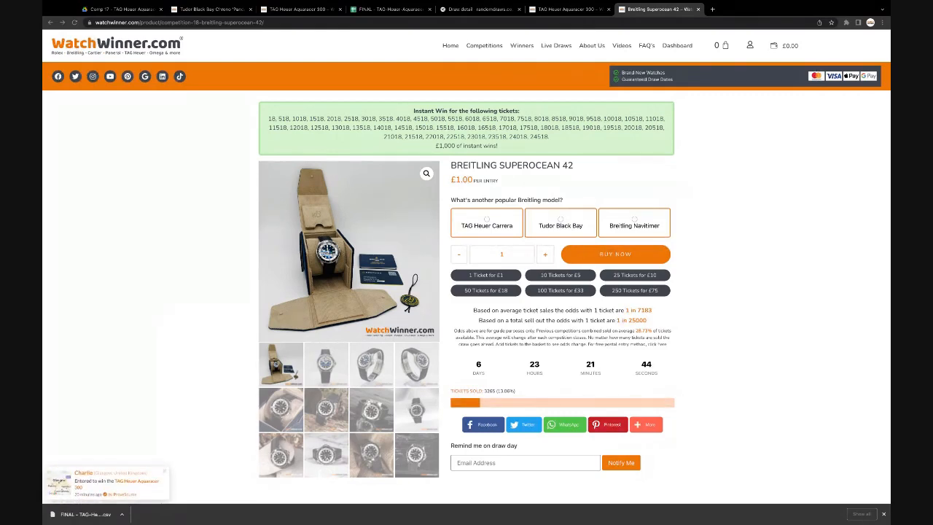
pyautogui.moveTo(84, 100)
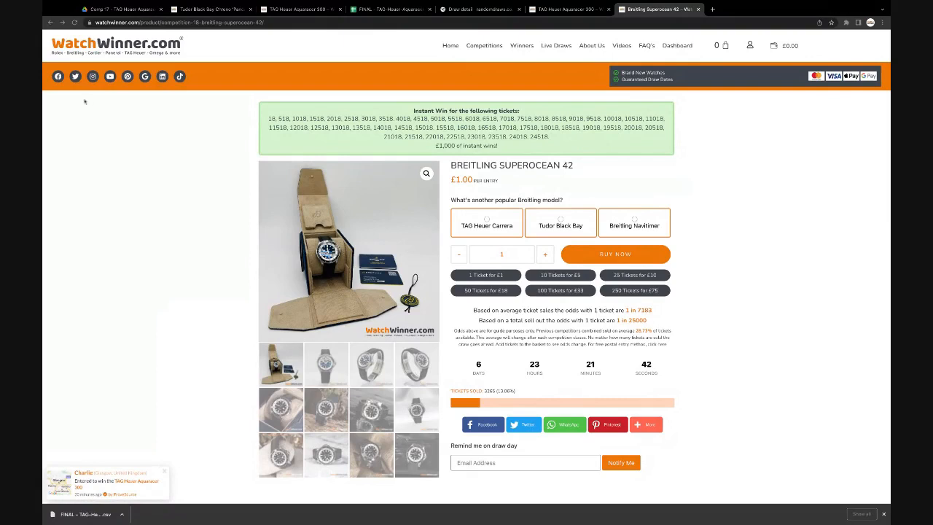
pyautogui.moveTo(722, 147)
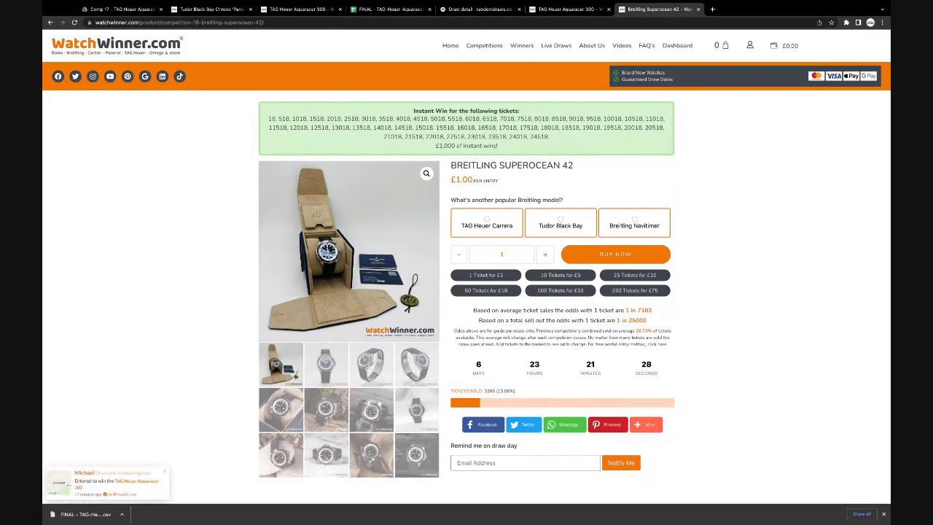
# - Return to the TAG Heuer Aquaracer 300 page and scroll through its summary
pyautogui.click(569, 10)
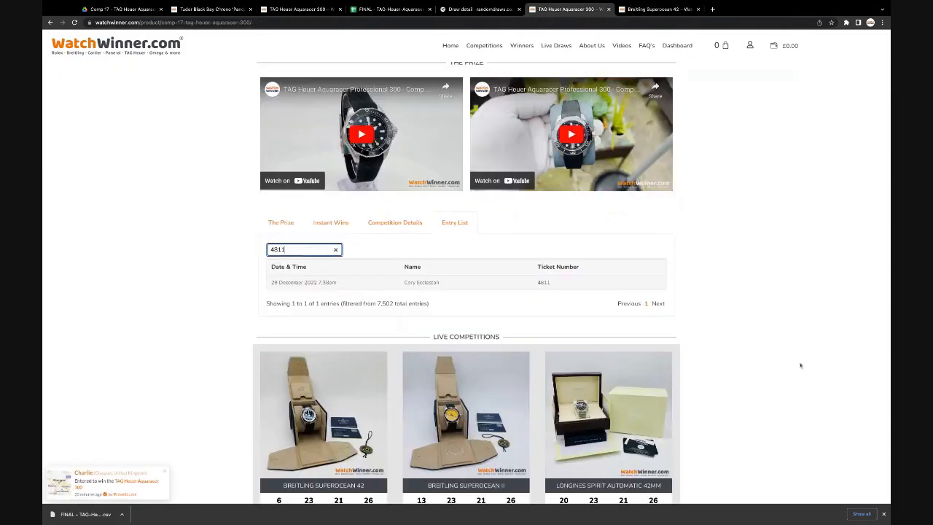
pyautogui.scroll(-3)
pyautogui.write('cory')
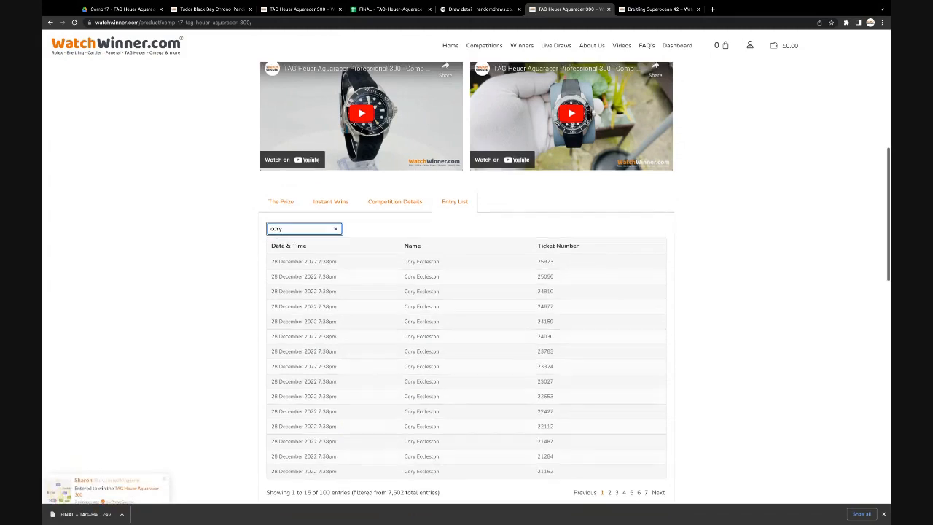
pyautogui.scroll(3)
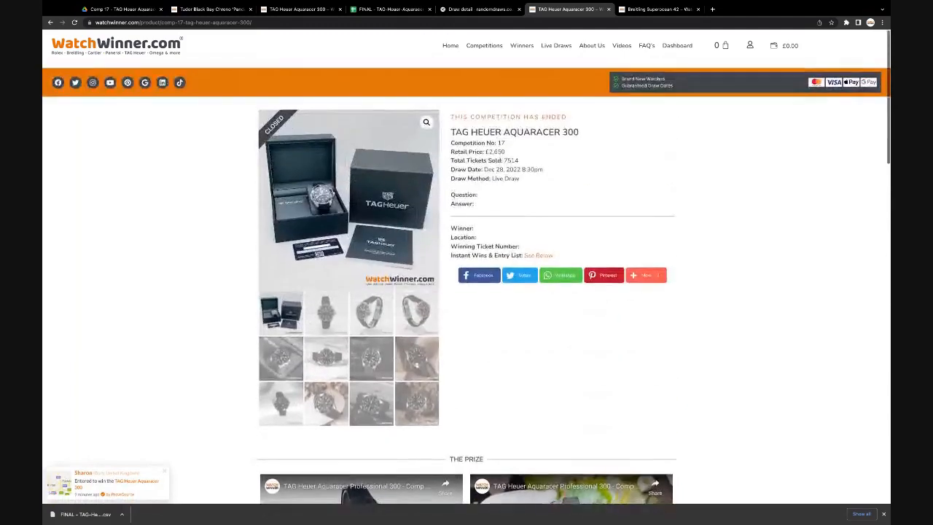
pyautogui.scroll(-3)
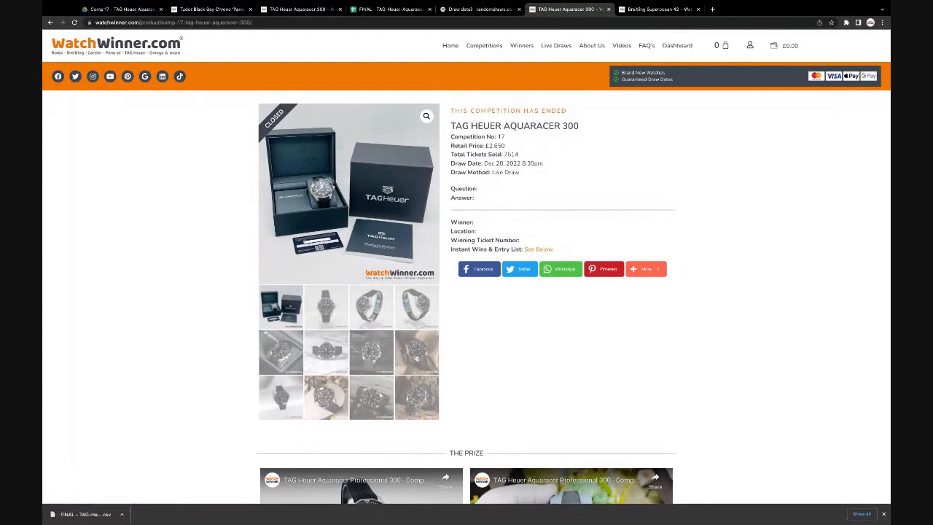
# - Switch to the Breitling Superocean 42 page and scroll through its instant-win tickets
pyautogui.click(658, 9)
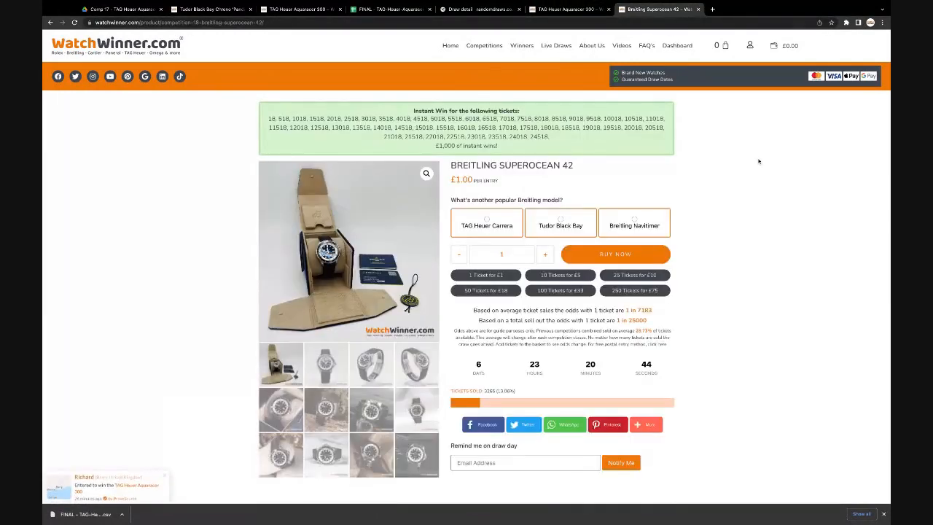
pyautogui.scroll(-3)
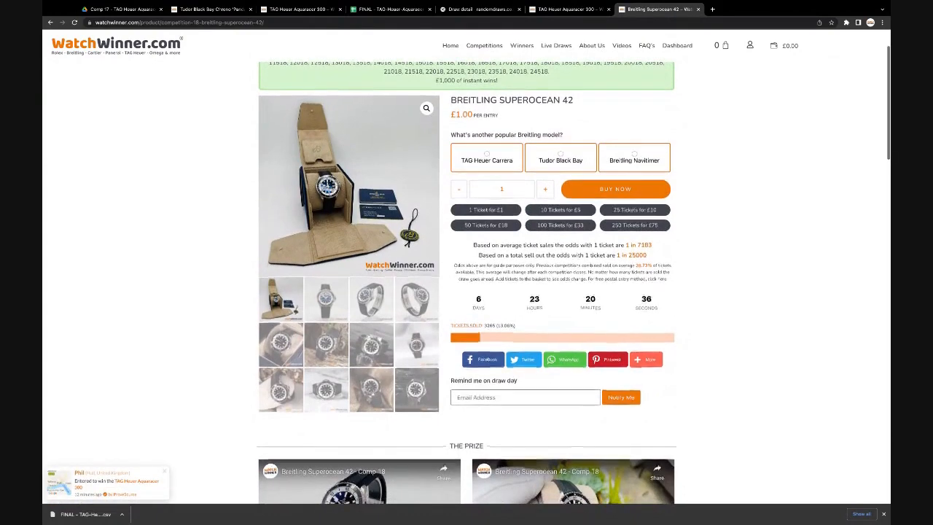
pyautogui.scroll(-3)
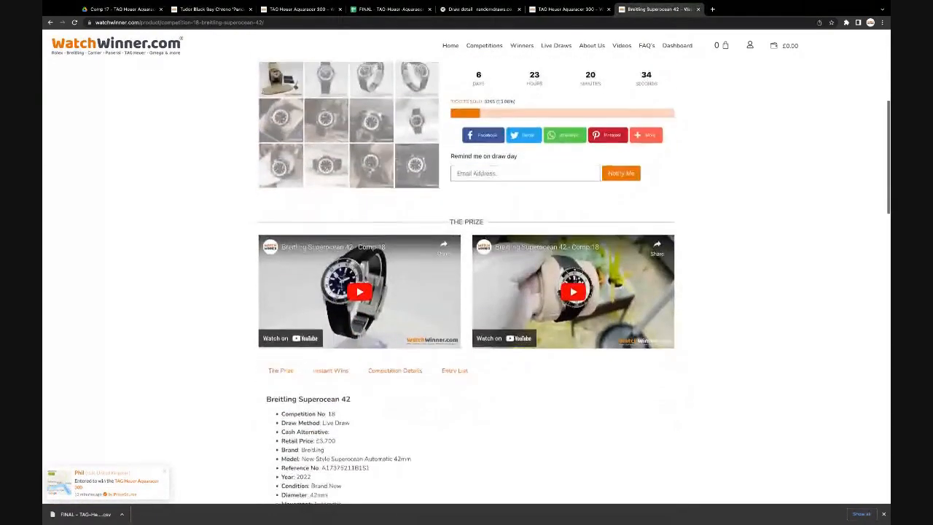
pyautogui.scroll(3)
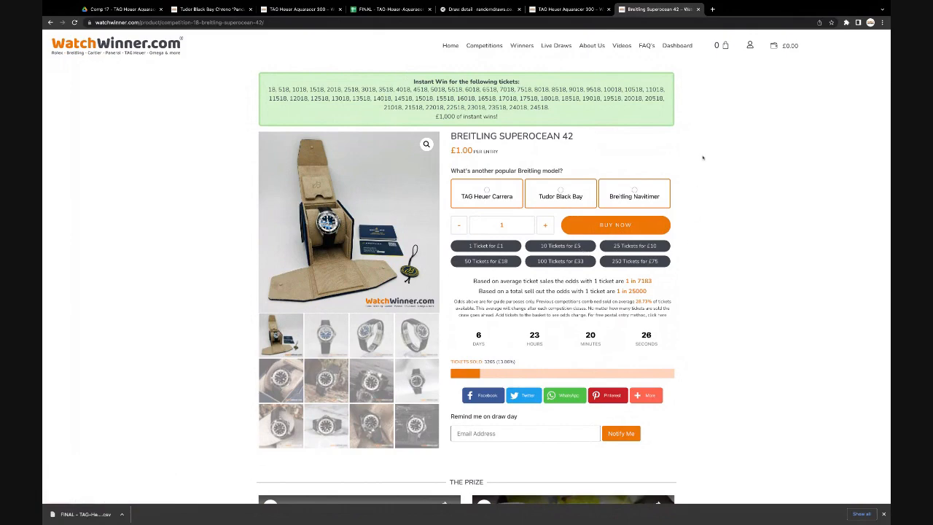
pyautogui.scroll(3)
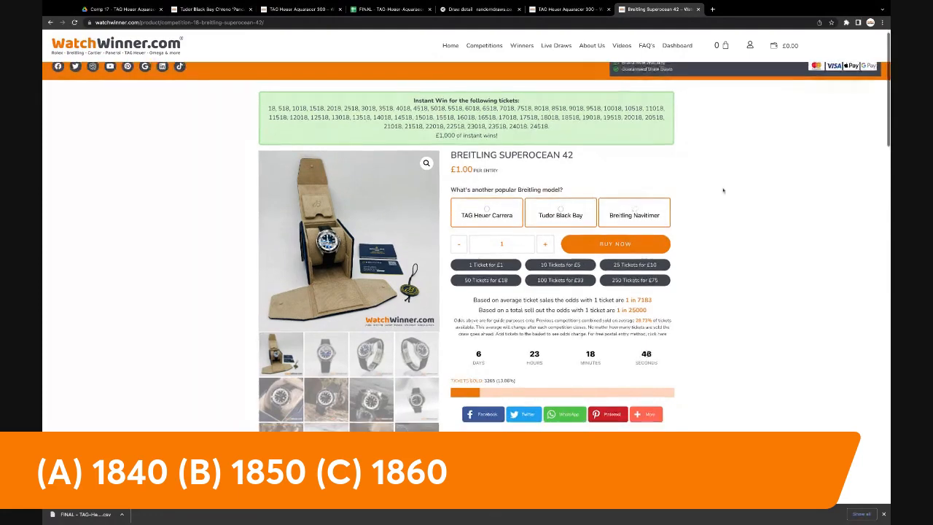
pyautogui.scroll(-3)
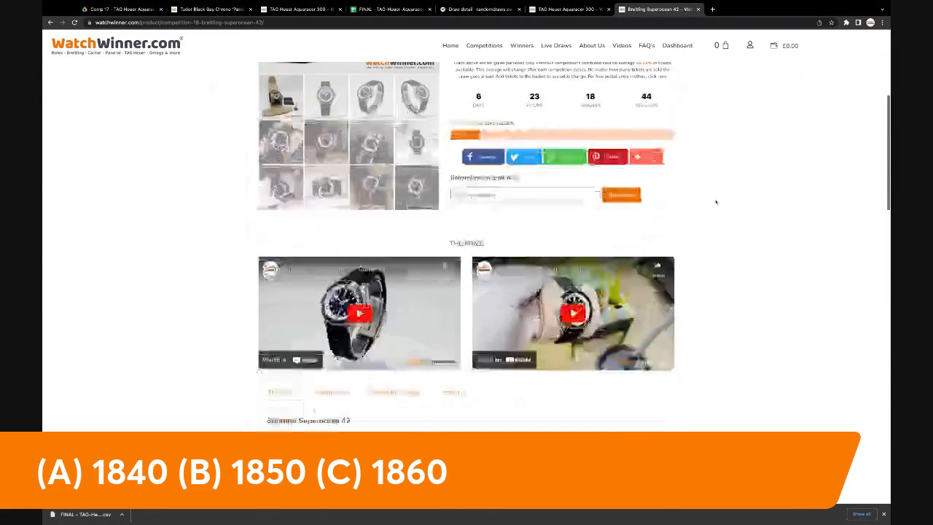
pyautogui.scroll(-3)
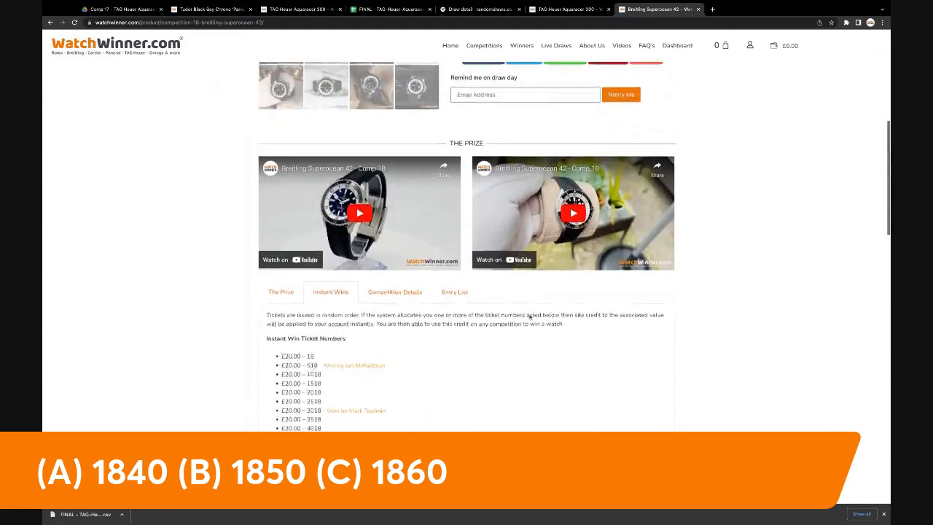
pyautogui.scroll(3)
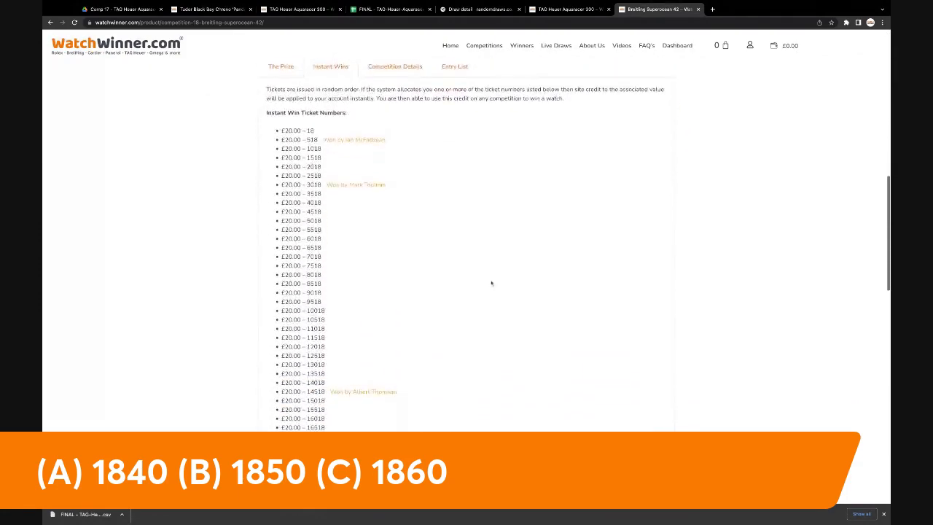
pyautogui.scroll(3)
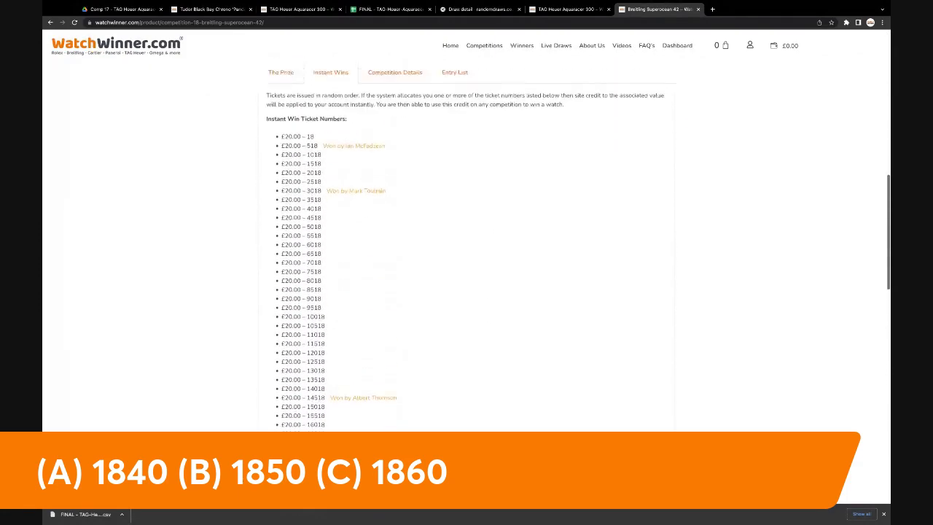
pyautogui.scroll(3)
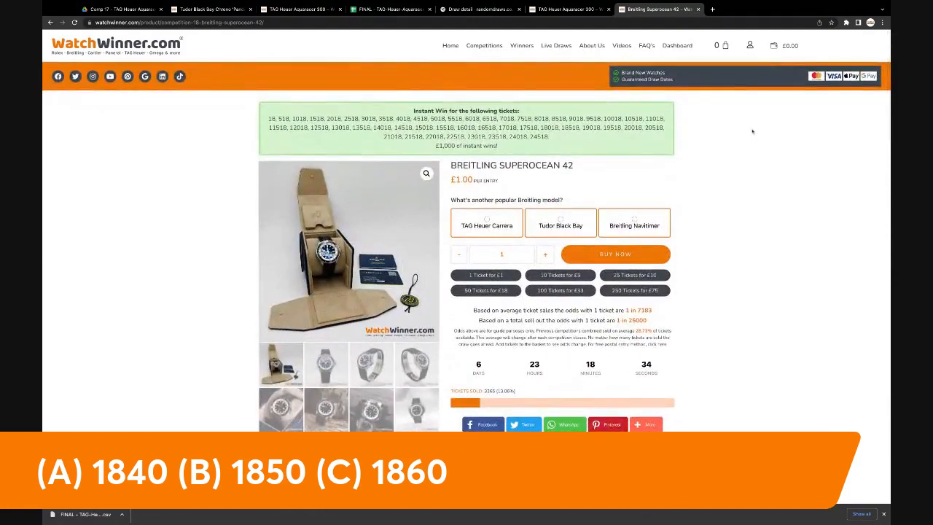